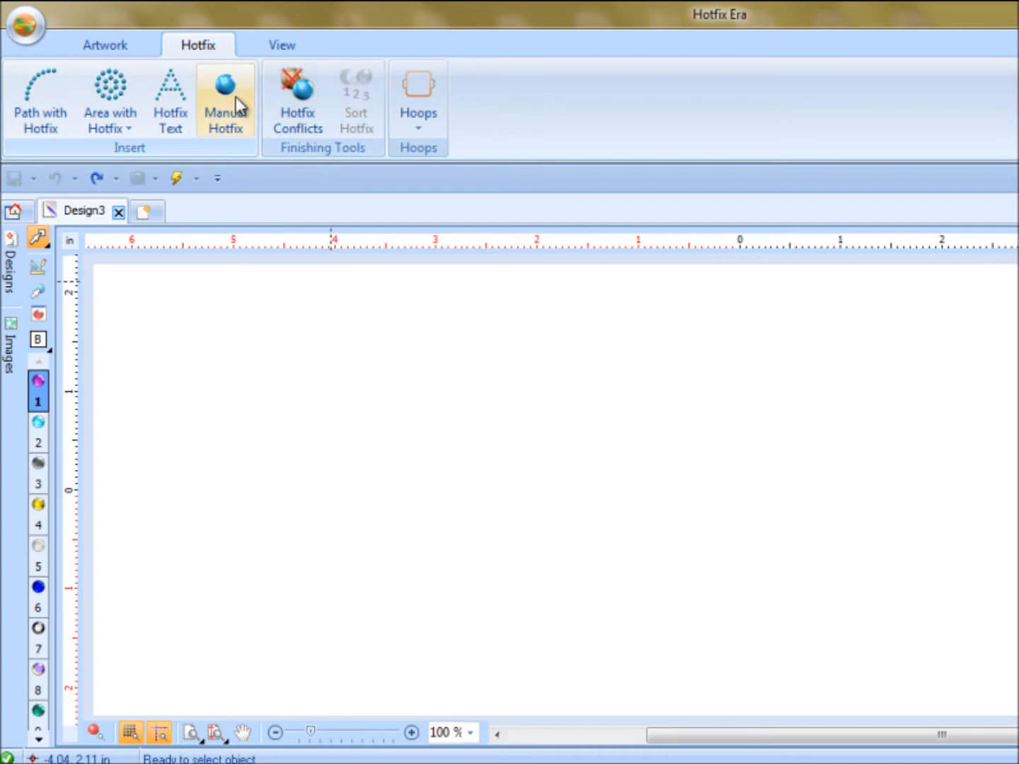
pyautogui.moveTo(225, 99)
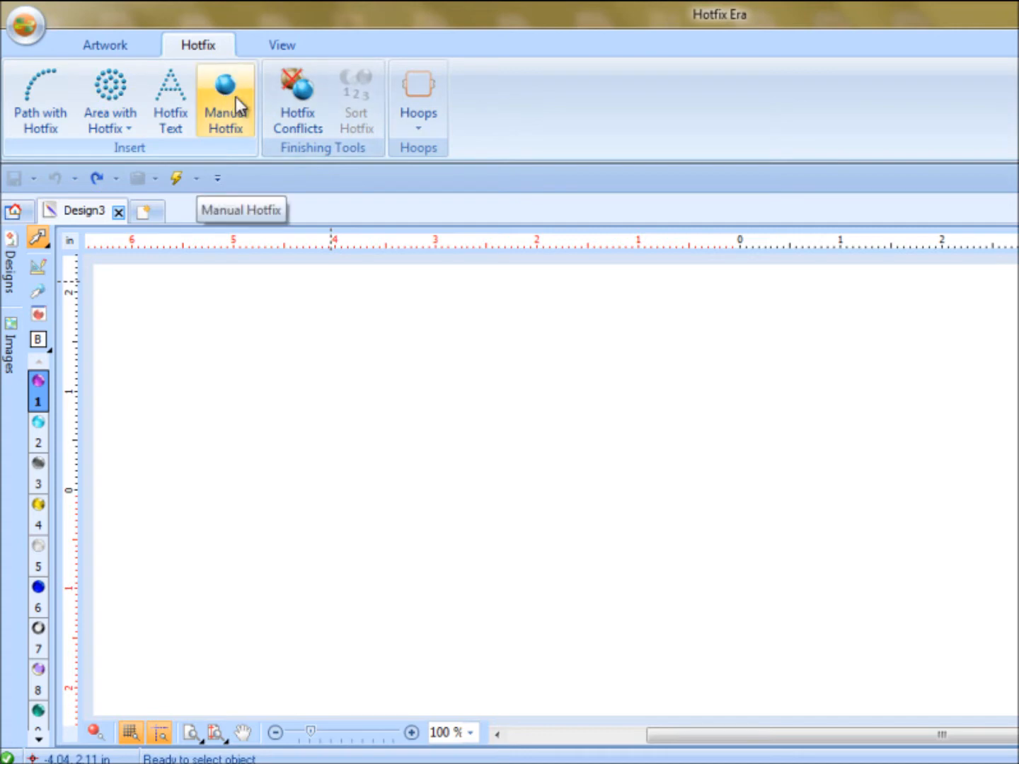
pyautogui.moveTo(297, 111)
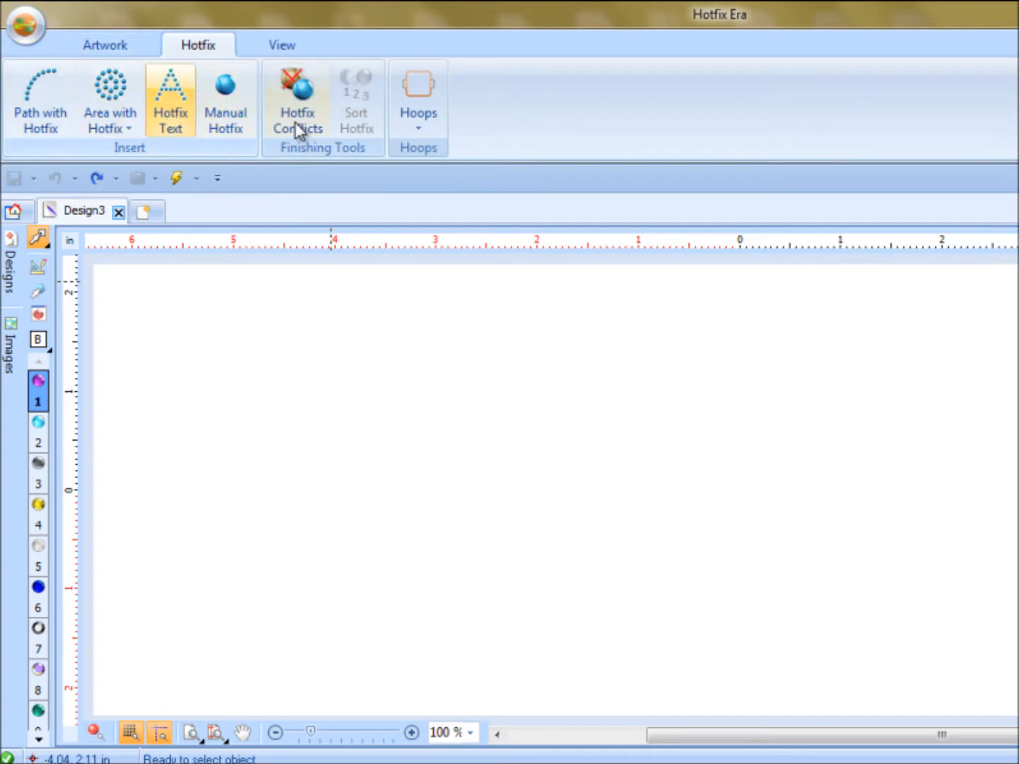
# Switch to the Artwork tools for importing images and drawing closed shapes.
pyautogui.click(298, 103)
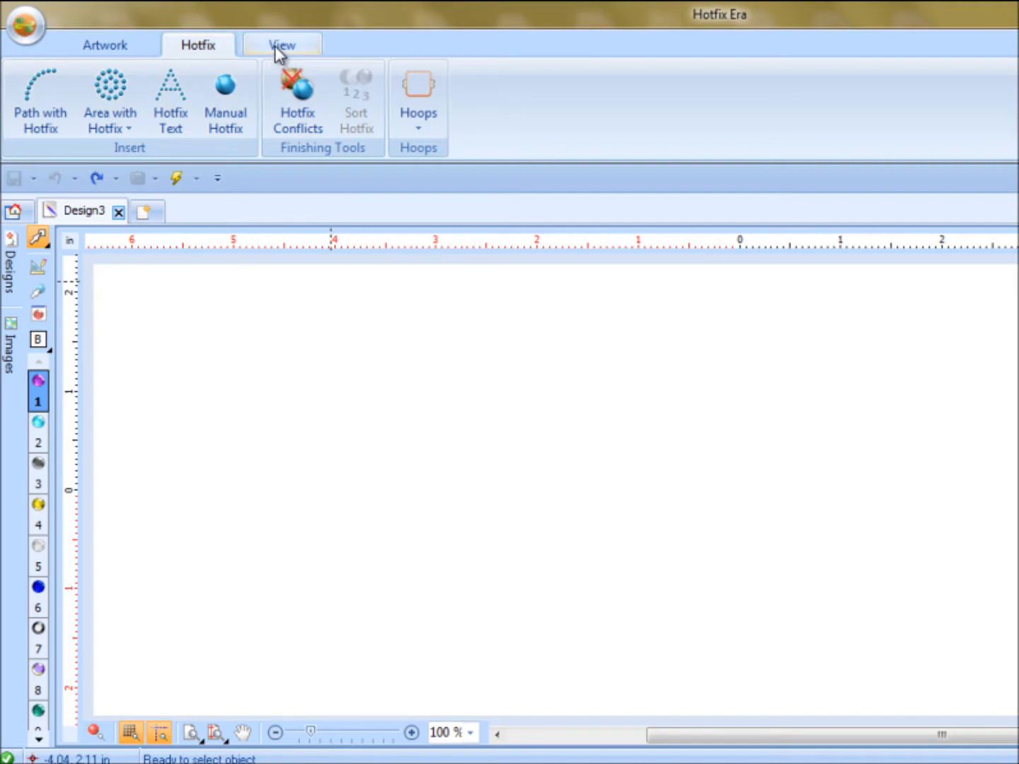
pyautogui.click(105, 45)
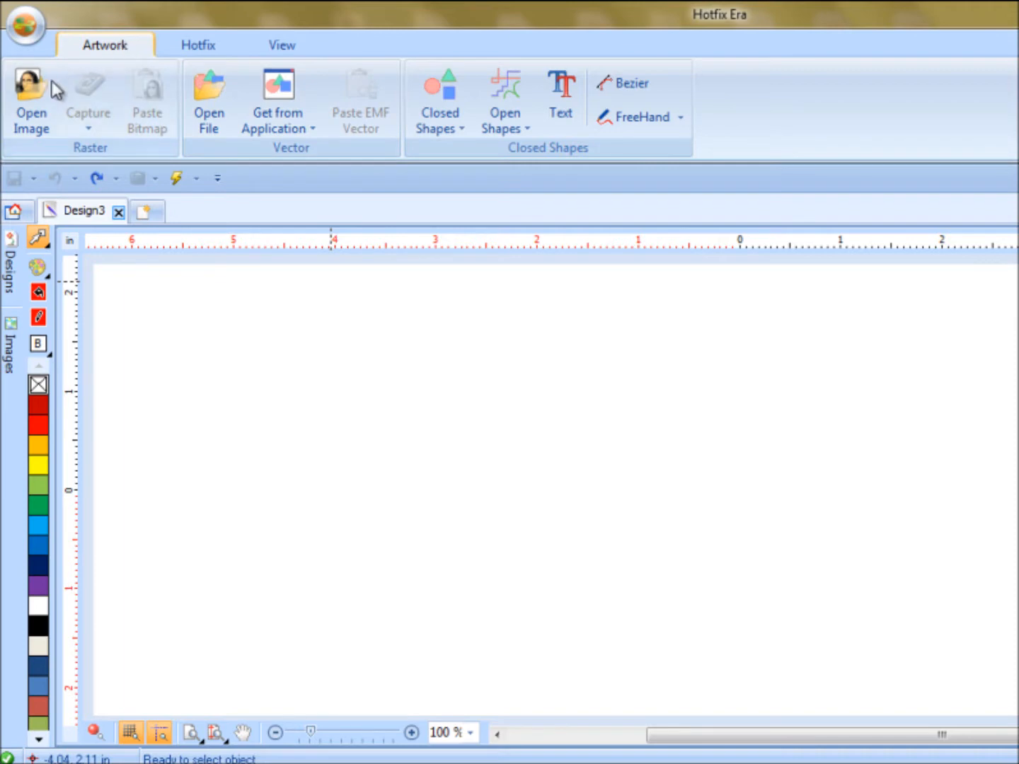
pyautogui.moveTo(31, 99)
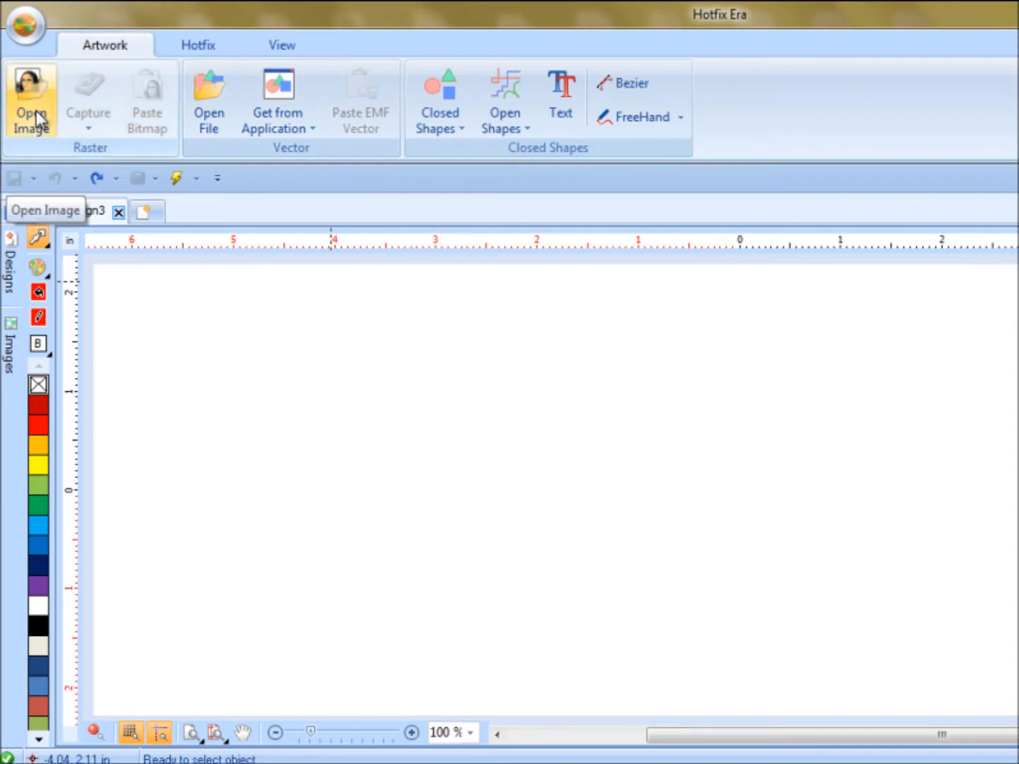
pyautogui.moveTo(209, 99)
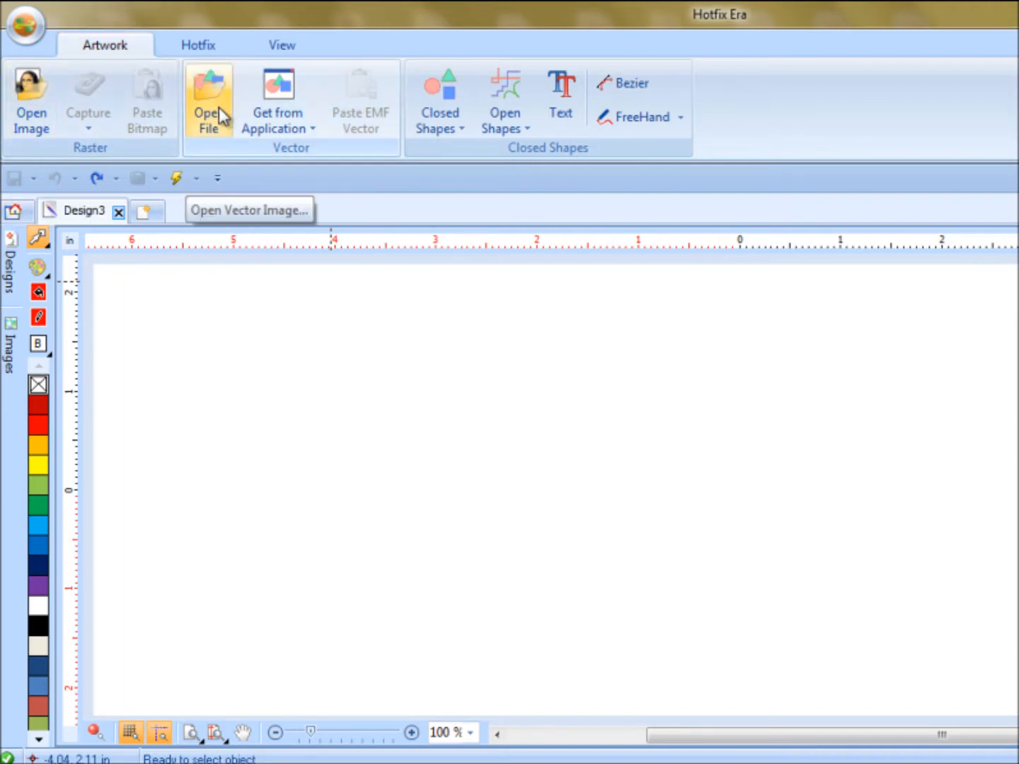
pyautogui.moveTo(440, 99)
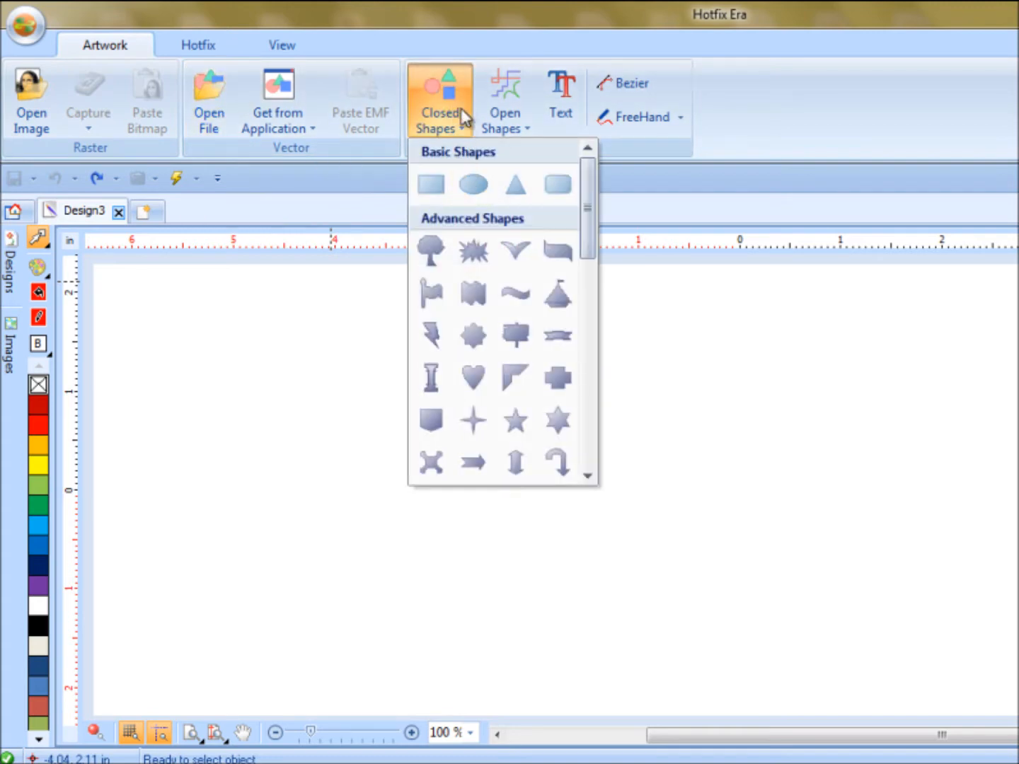
pyautogui.moveTo(507, 99)
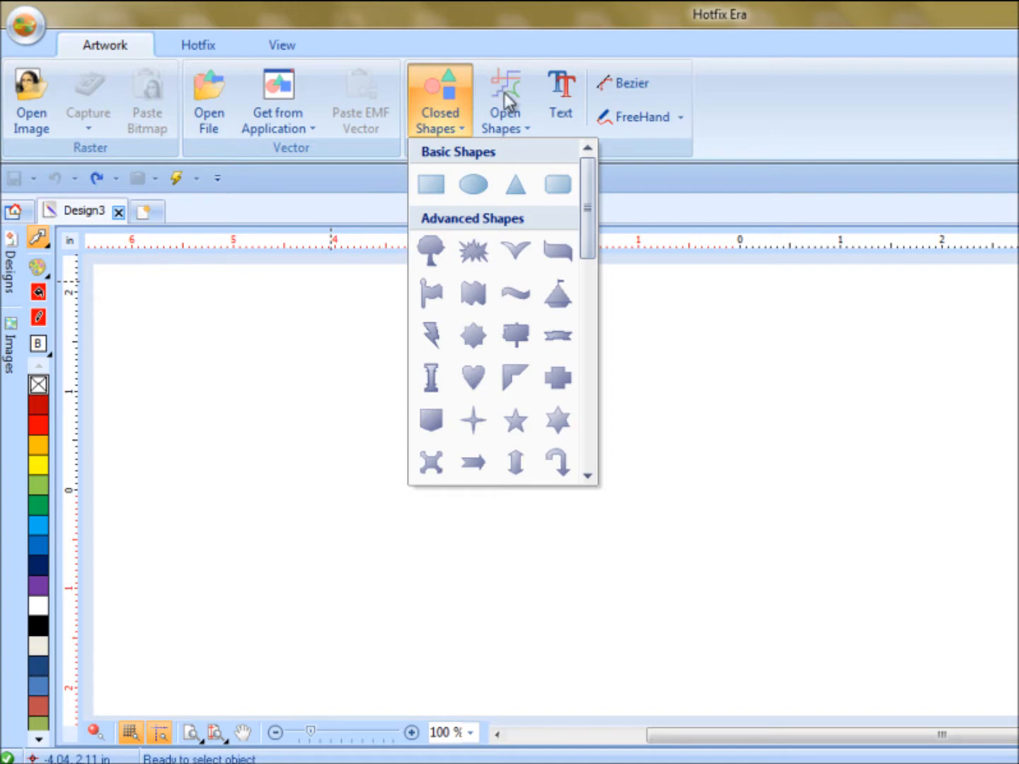
pyautogui.moveTo(562, 92)
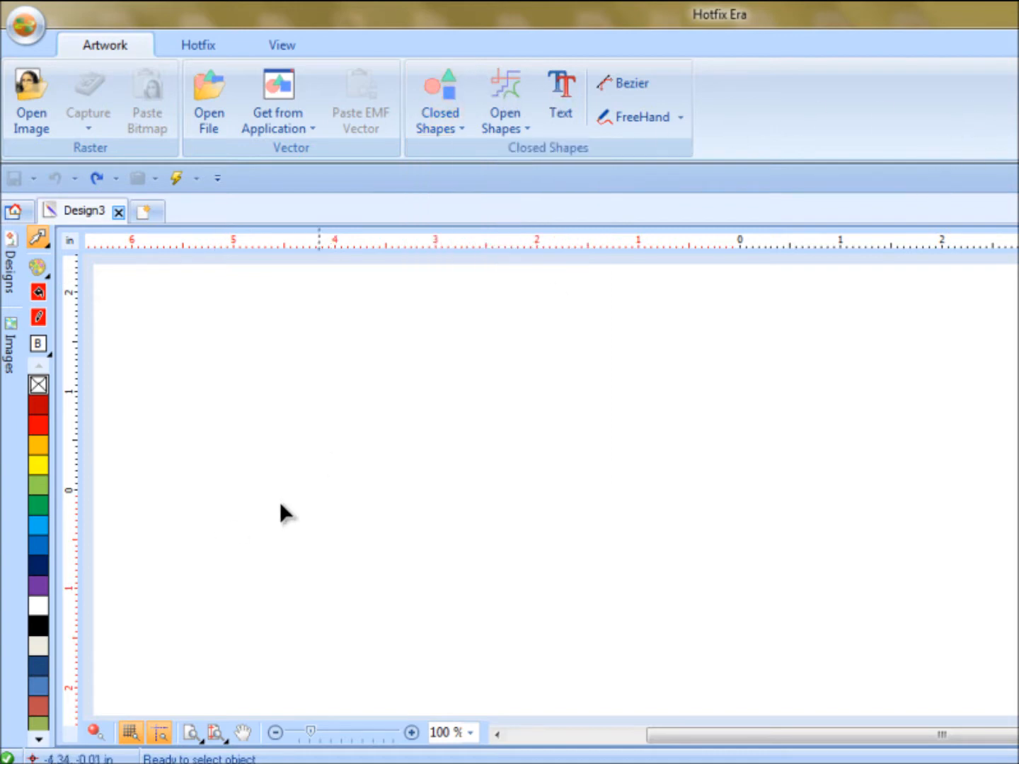
# Return to the Hotfix tools and list the Area with Hotfix fill types.
pyautogui.click(198, 45)
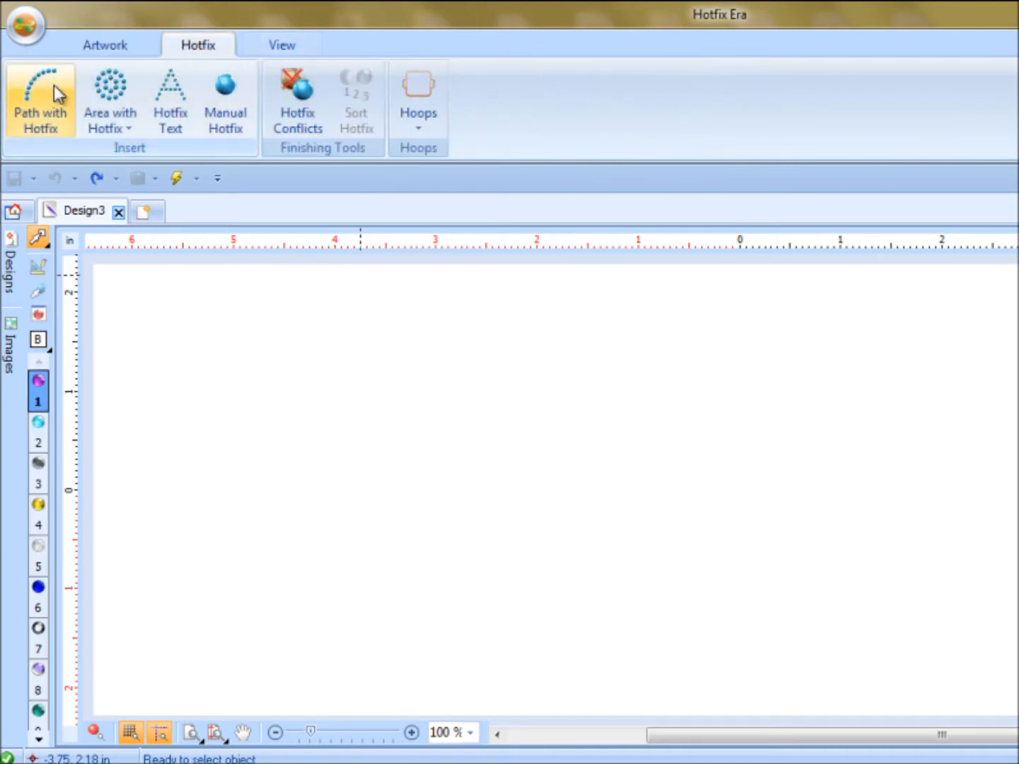
pyautogui.moveTo(40, 99)
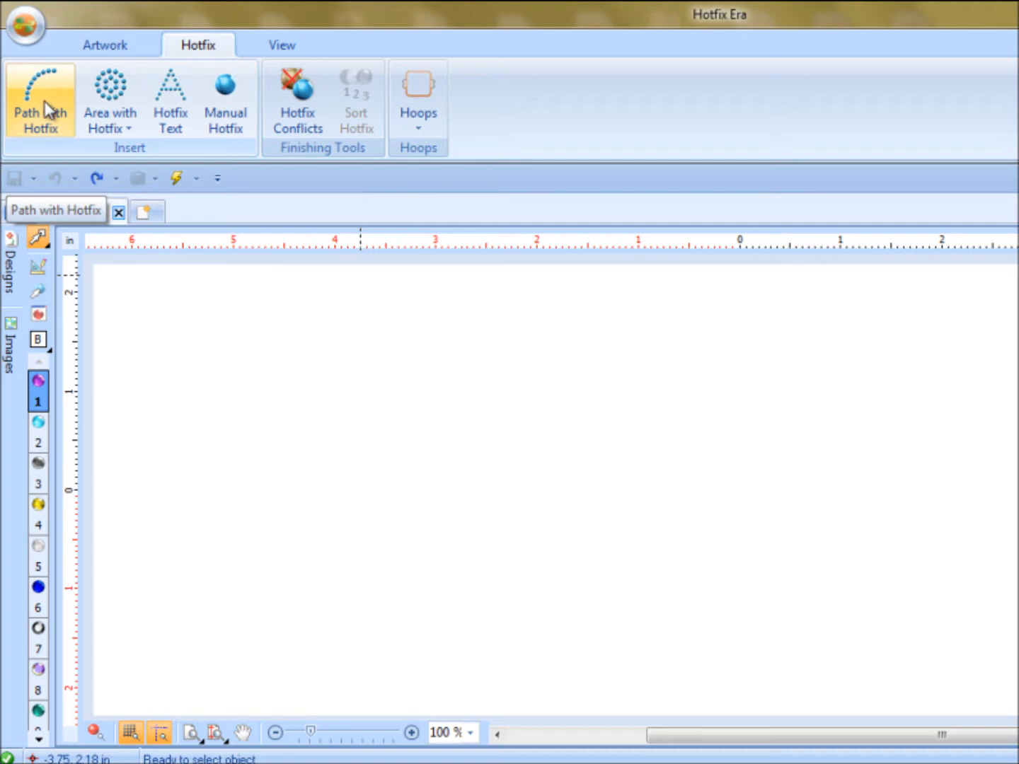
pyautogui.moveTo(110, 99)
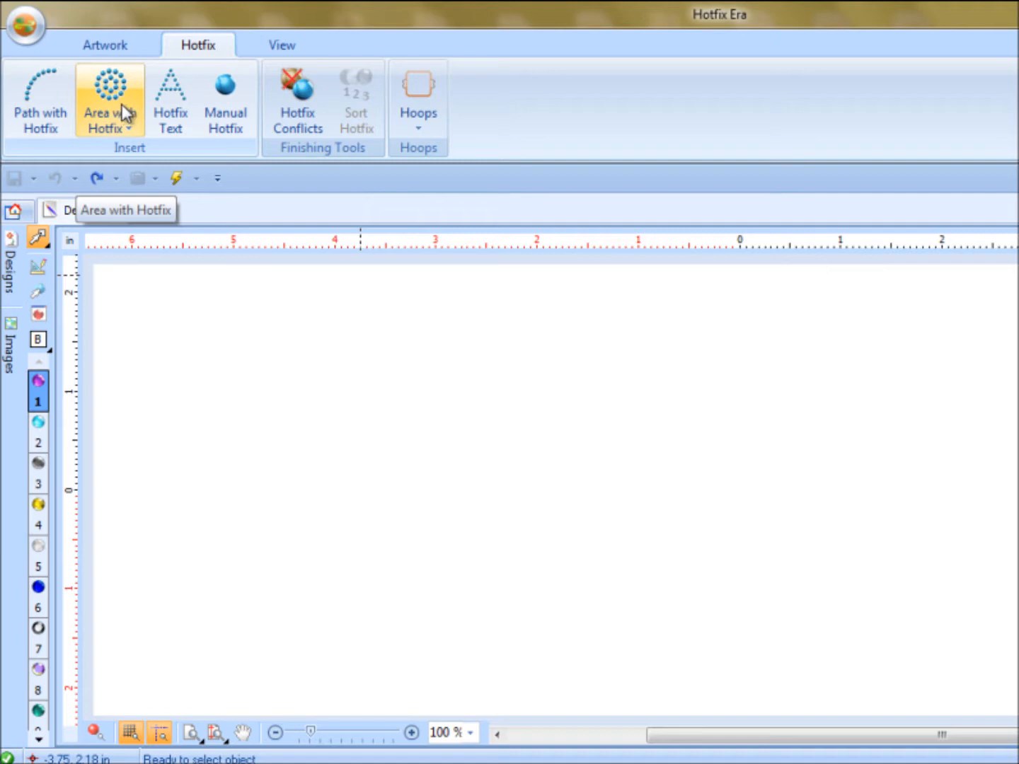
pyautogui.click(109, 127)
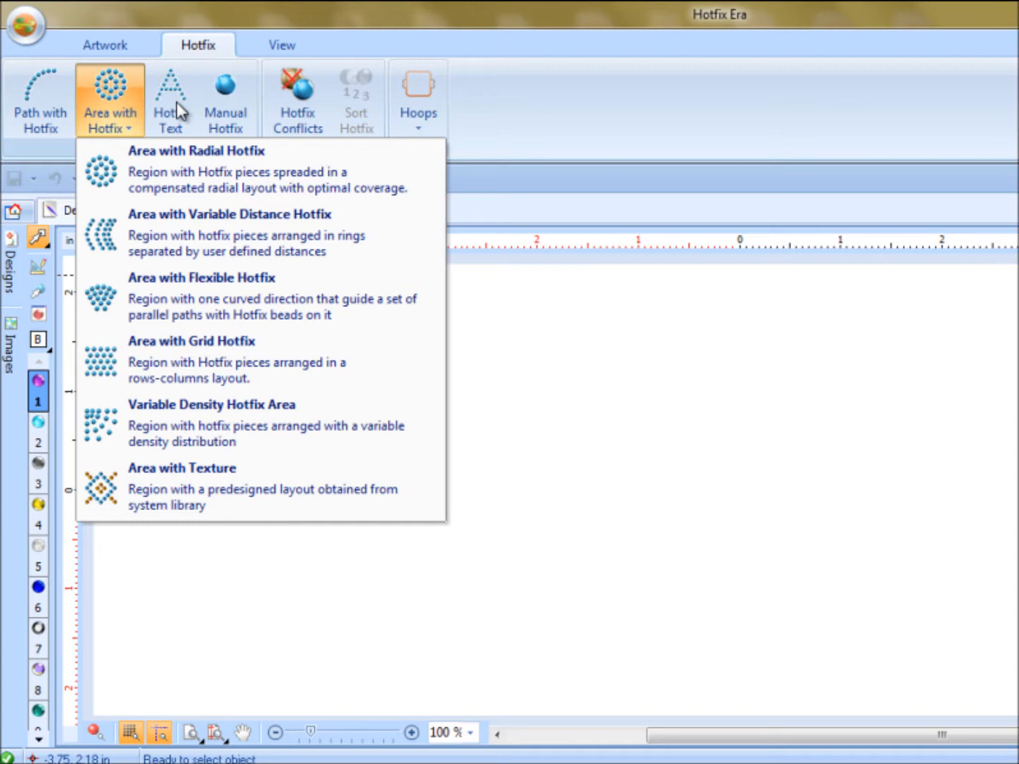
pyautogui.moveTo(183, 103)
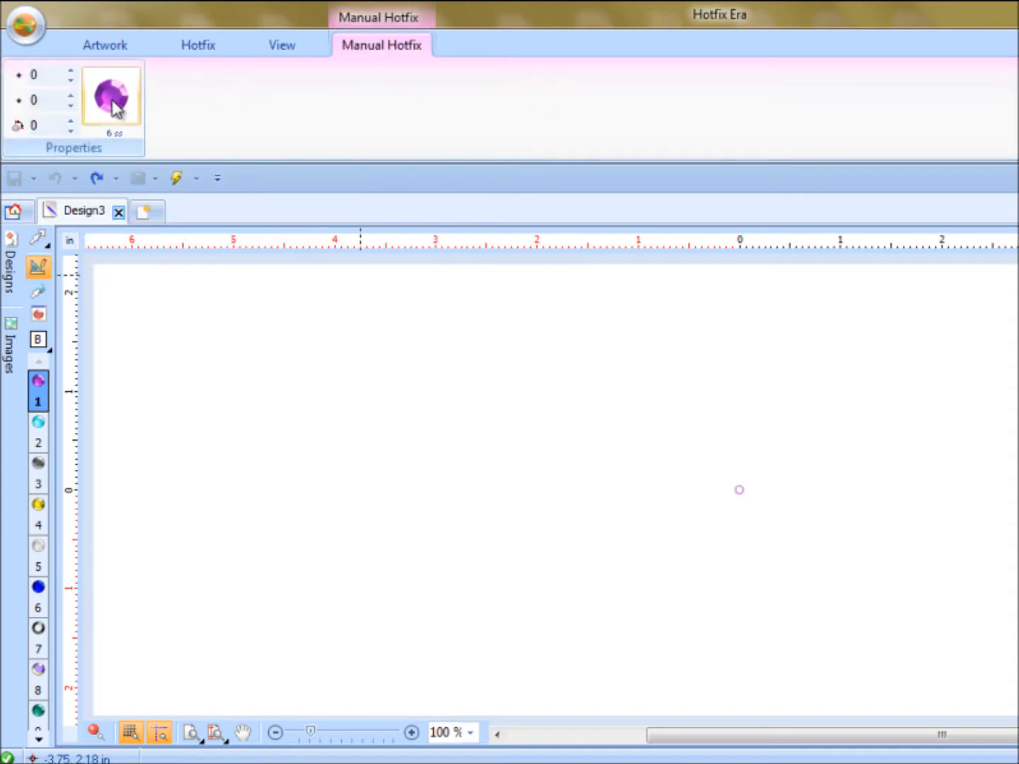
pyautogui.moveTo(110, 114)
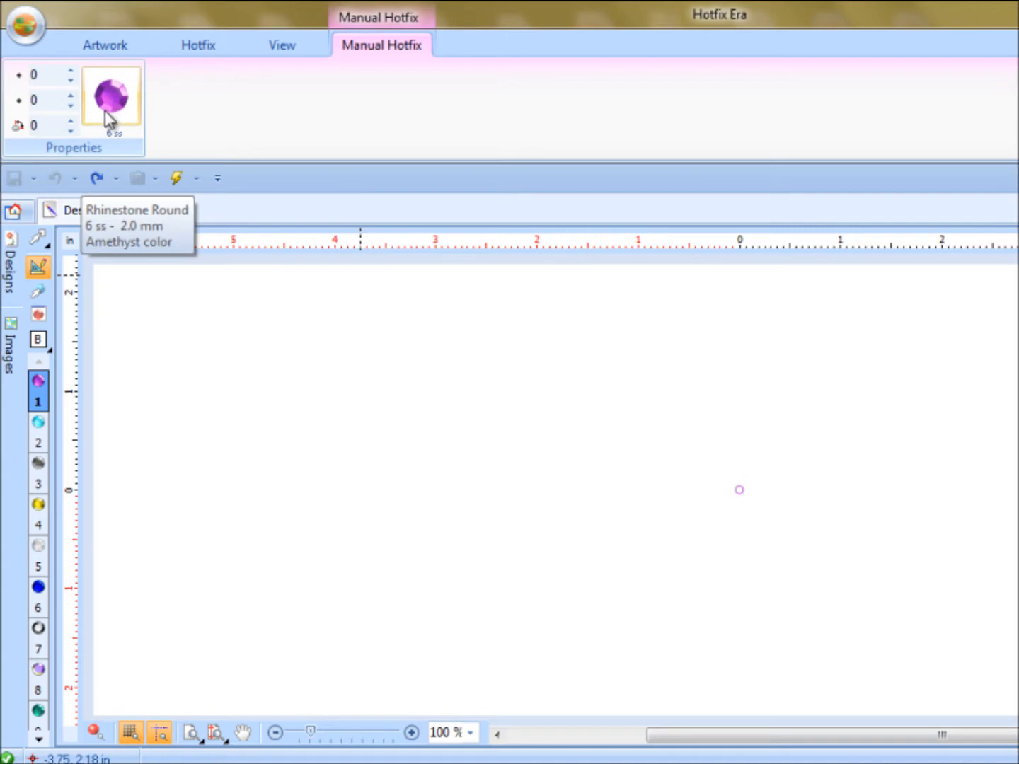
# Check the Rhinestone Round amethyst 2.0 mm stone, then return to the Artwork tools.
pyautogui.click(111, 93)
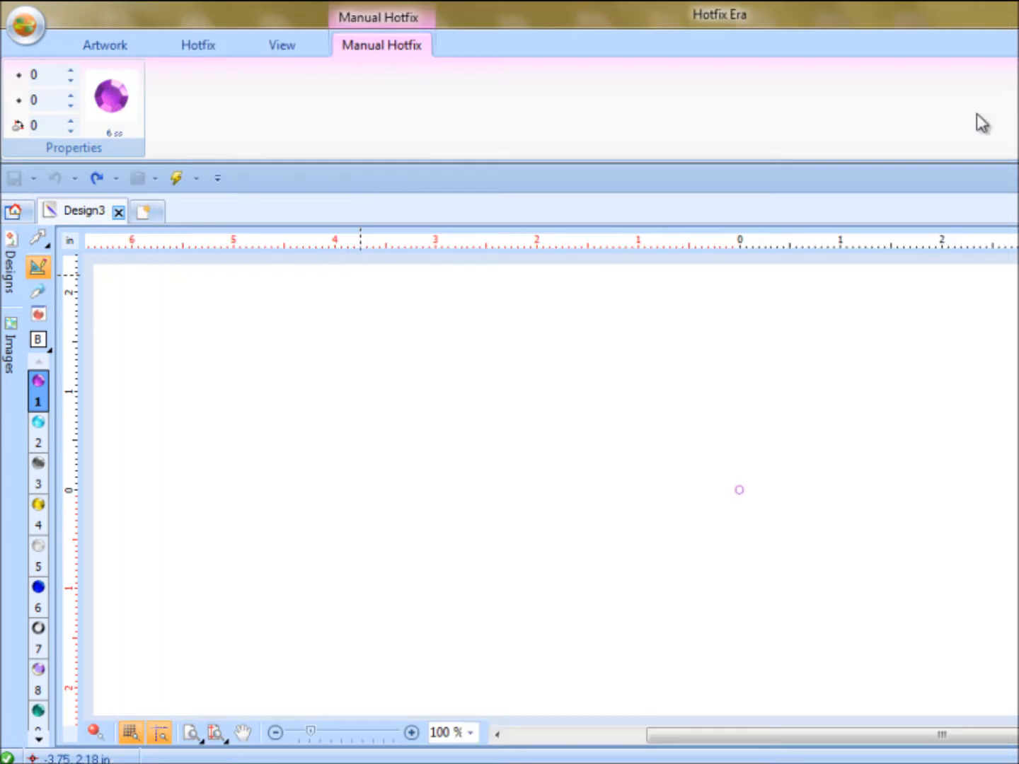
pyautogui.click(104, 45)
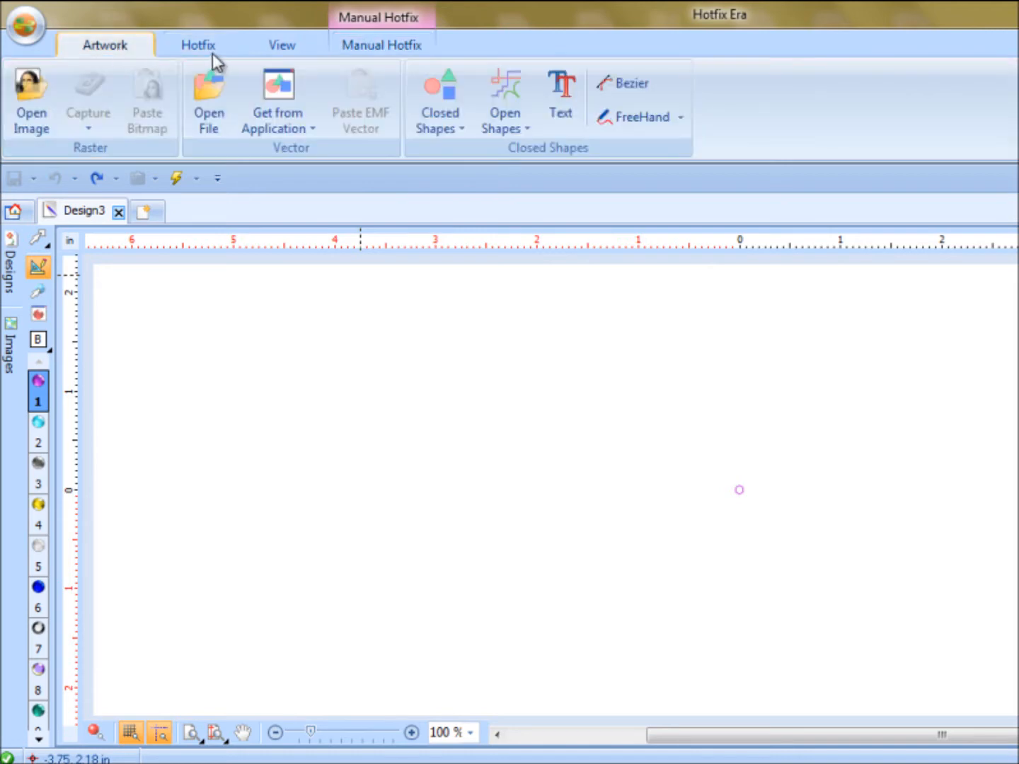
# Return to the Hotfix tools to look over conflicts, sorting and hoop options.
pyautogui.click(198, 46)
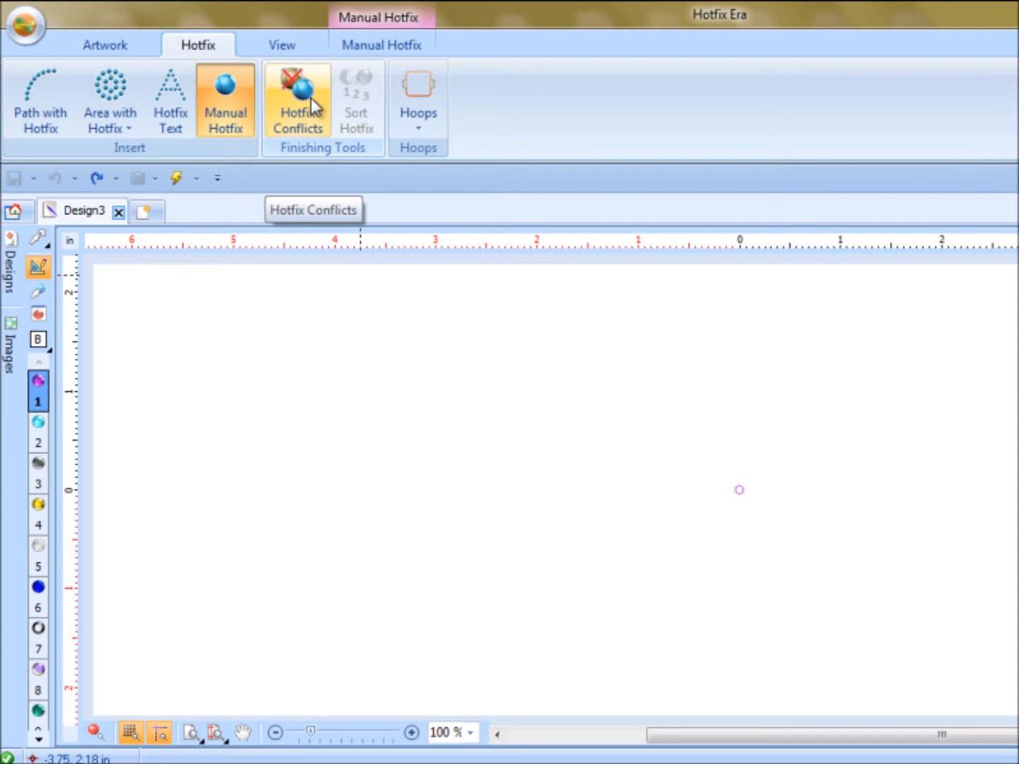
pyautogui.moveTo(332, 113)
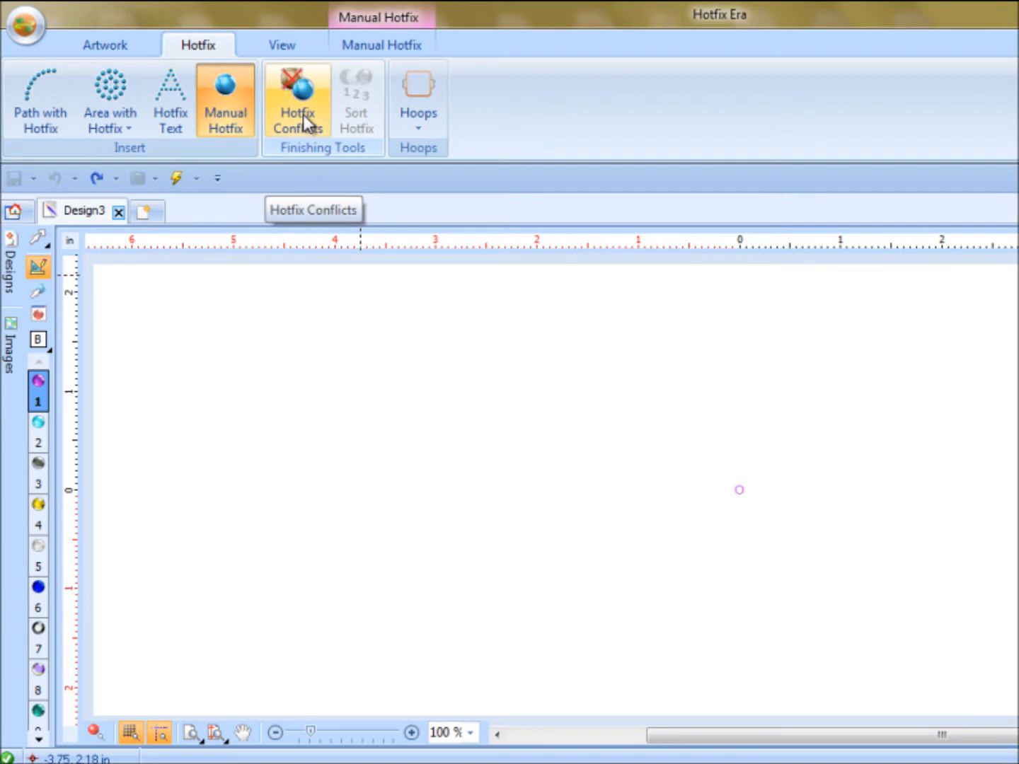
pyautogui.moveTo(365, 130)
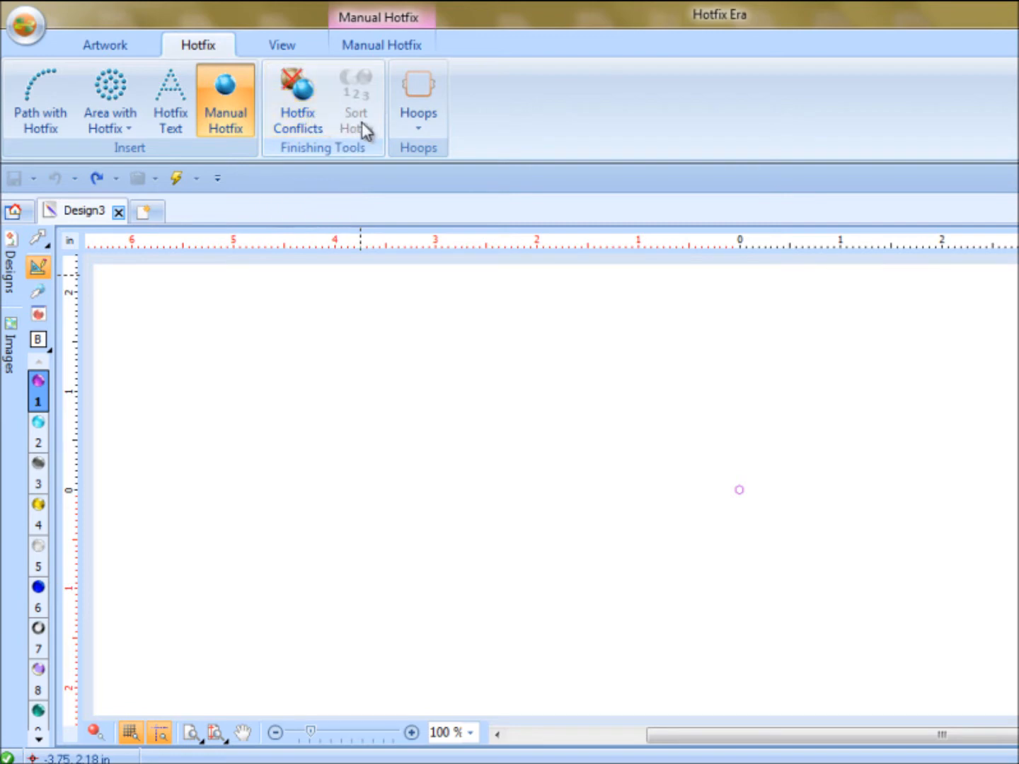
pyautogui.moveTo(357, 99)
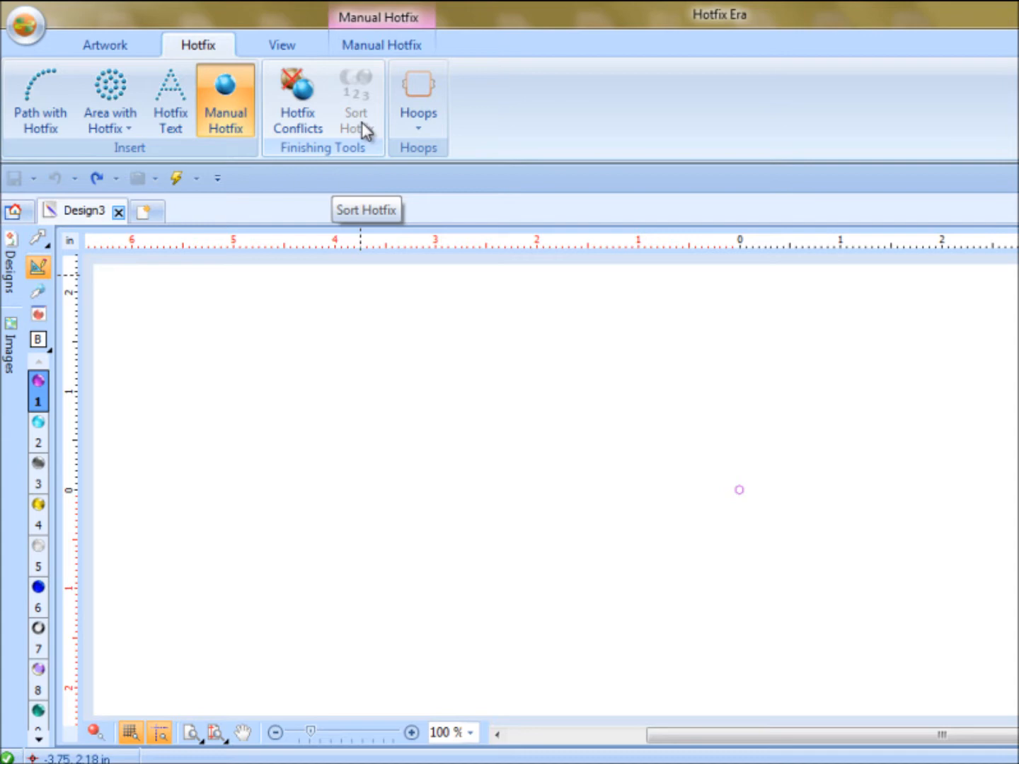
pyautogui.moveTo(371, 128)
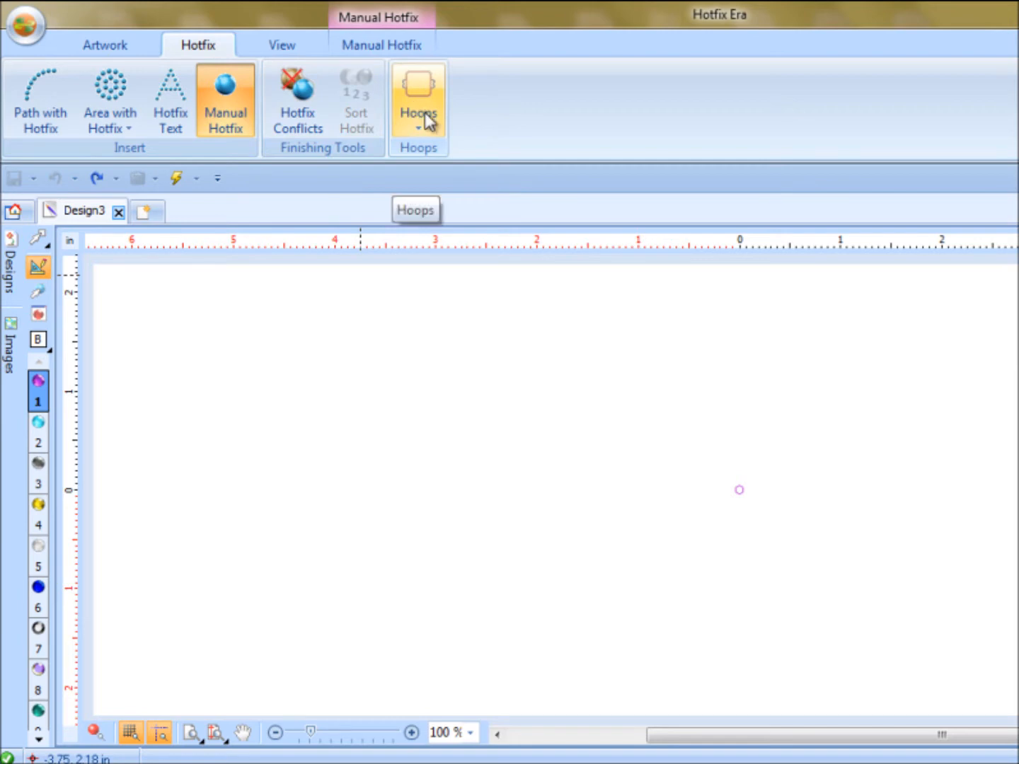
pyautogui.moveTo(282, 64)
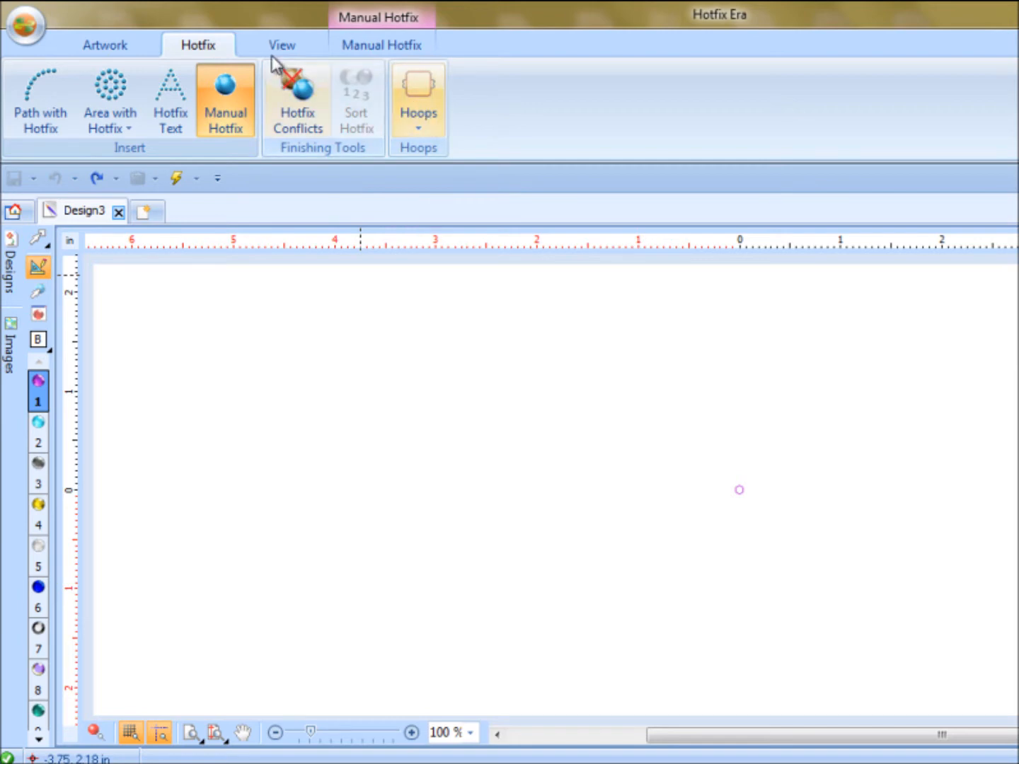
pyautogui.click(281, 45)
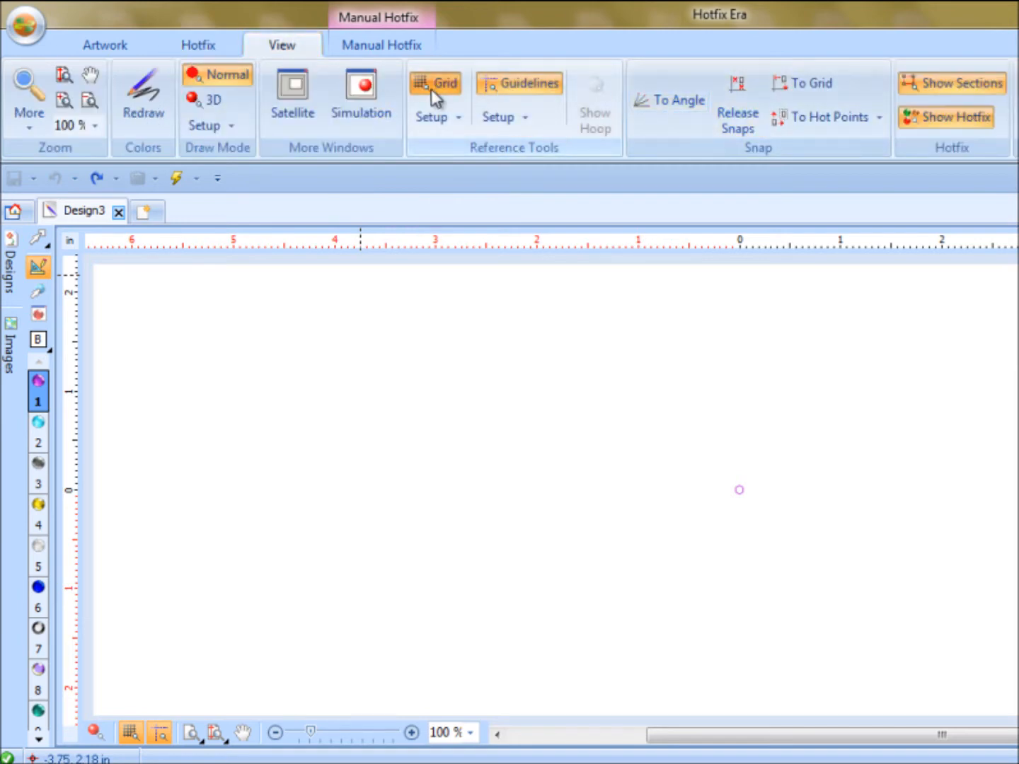
pyautogui.click(435, 82)
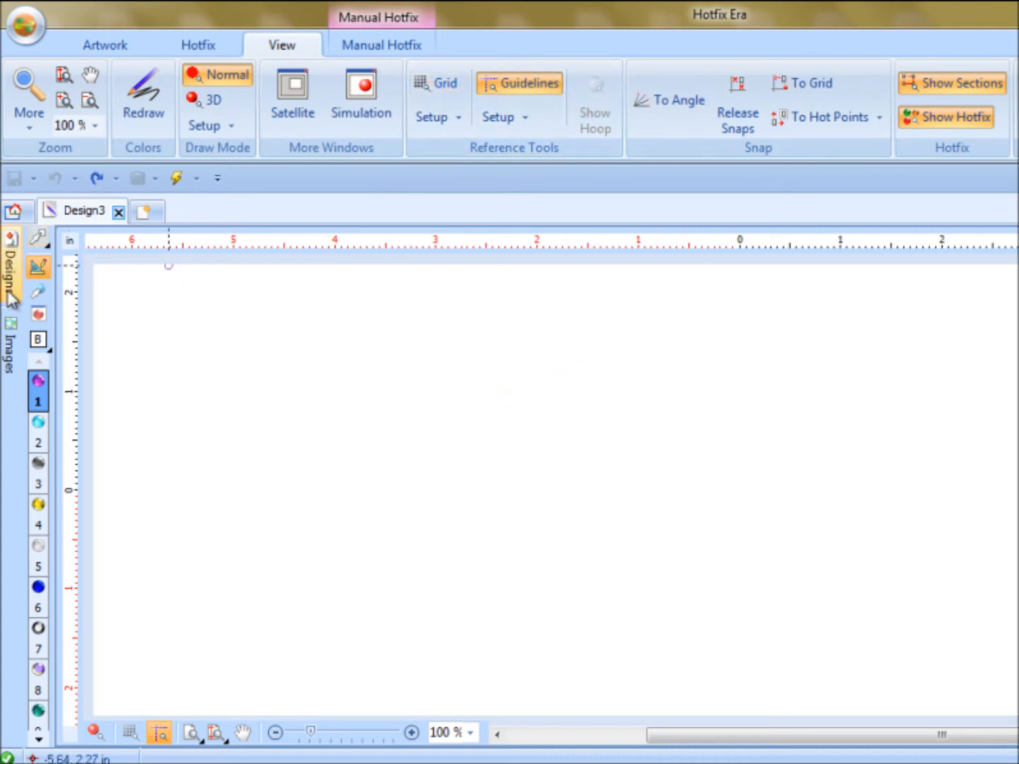
pyautogui.click(12, 333)
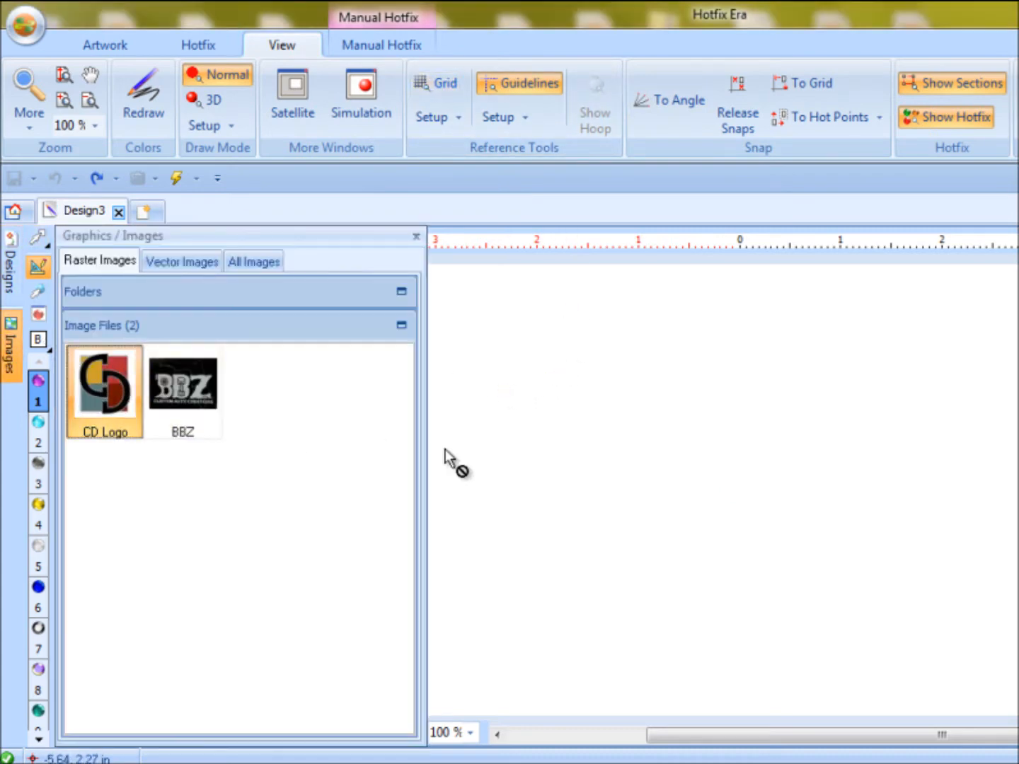
pyautogui.doubleClick(103, 385)
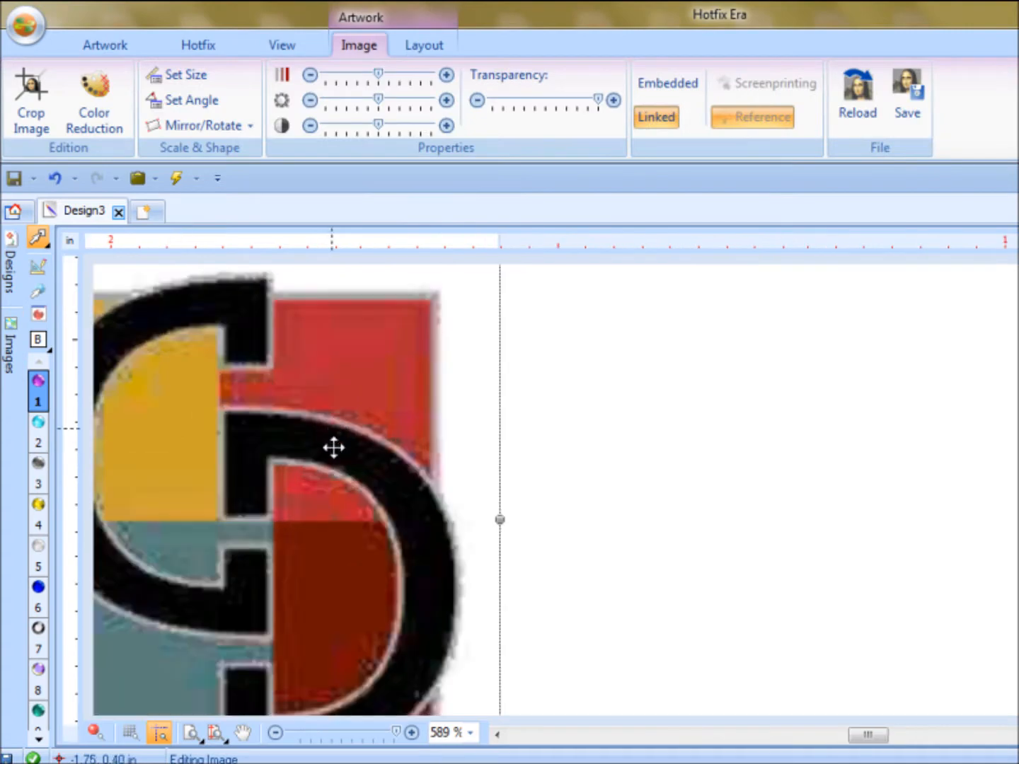
pyautogui.click(130, 733)
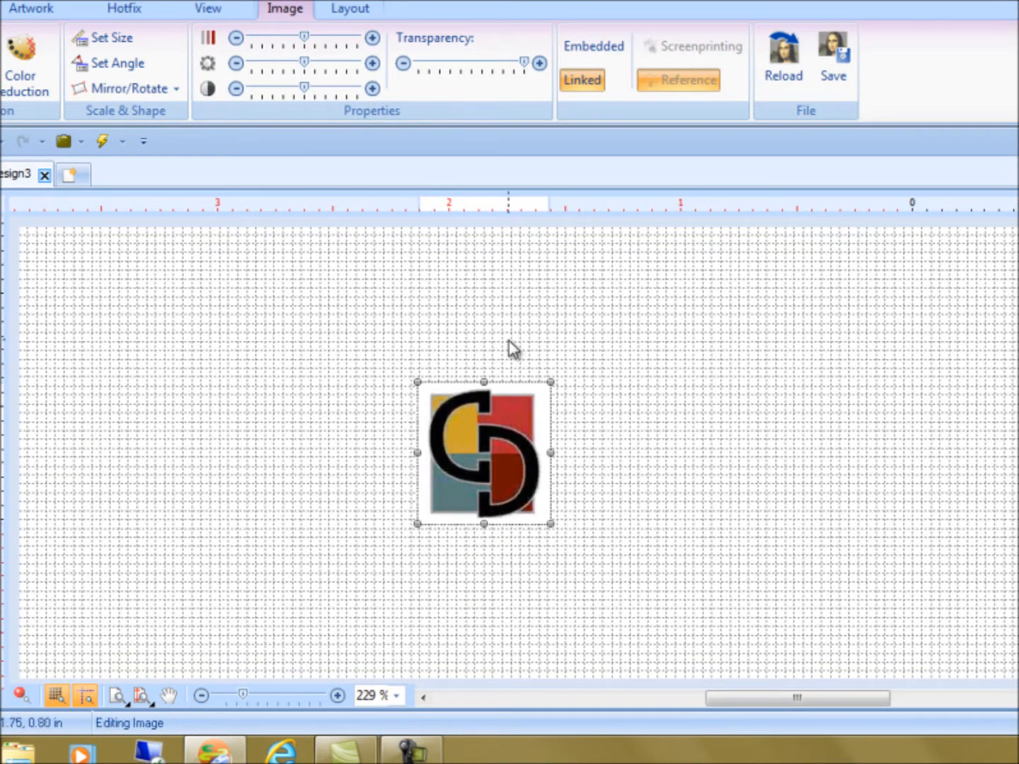
pyautogui.moveTo(361, 433)
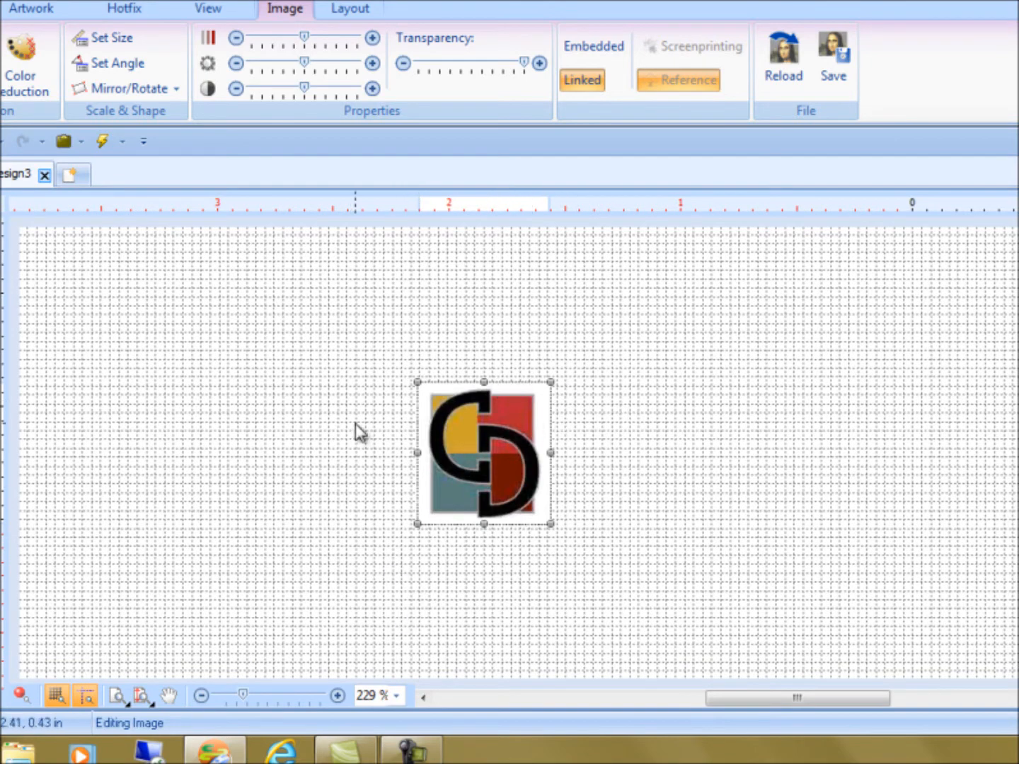
pyautogui.moveTo(749, 553)
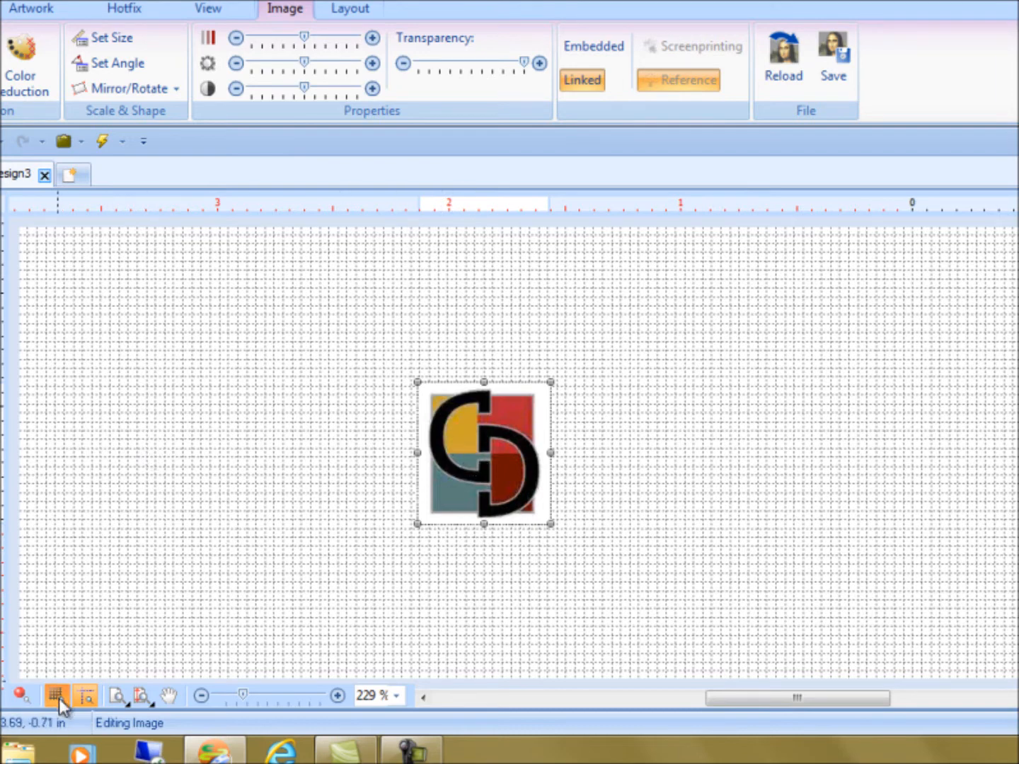
# Hide the dotted canvas grid and bring up the Select Hoop list.
pyautogui.click(56, 695)
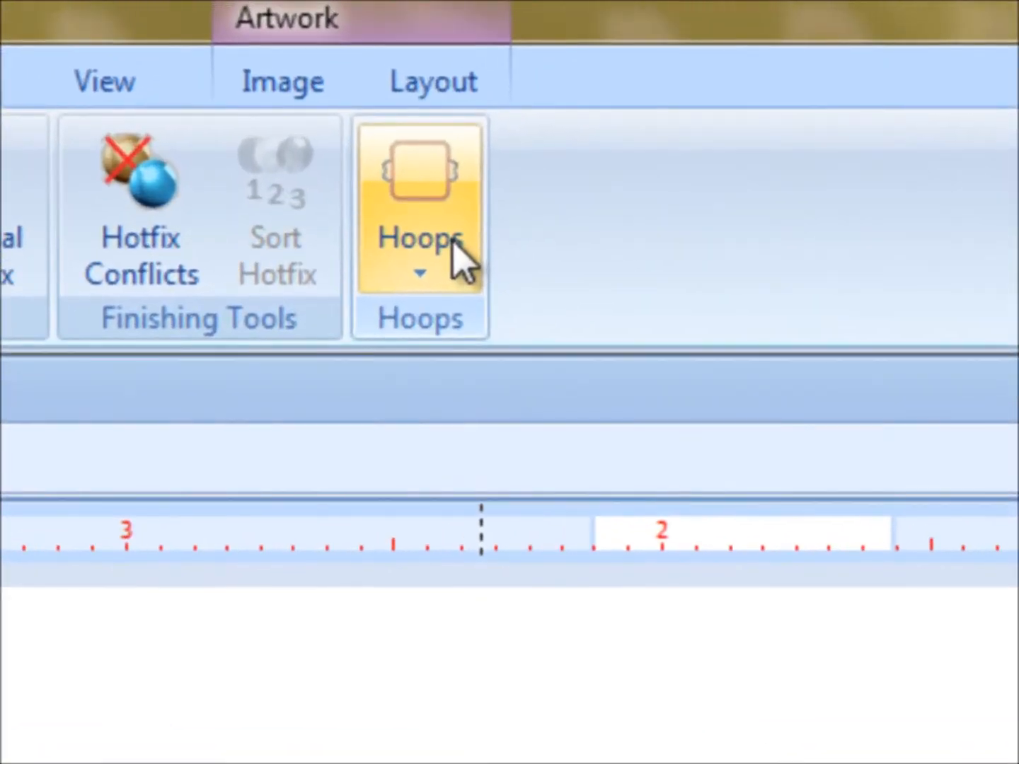
pyautogui.click(419, 272)
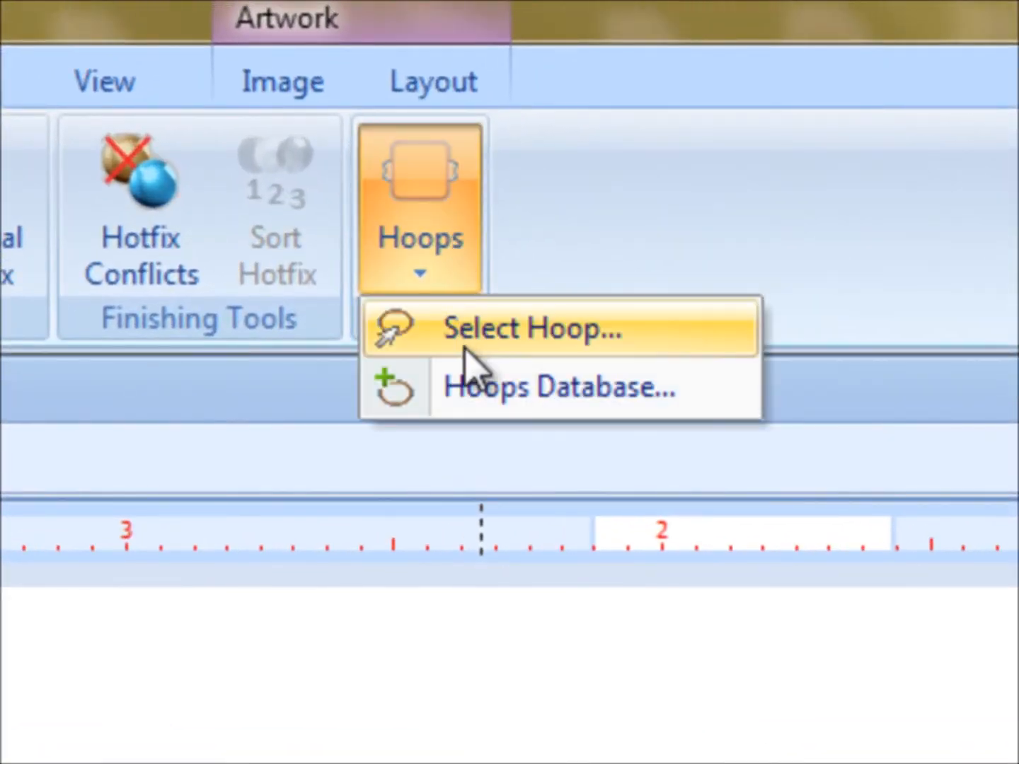
pyautogui.click(529, 328)
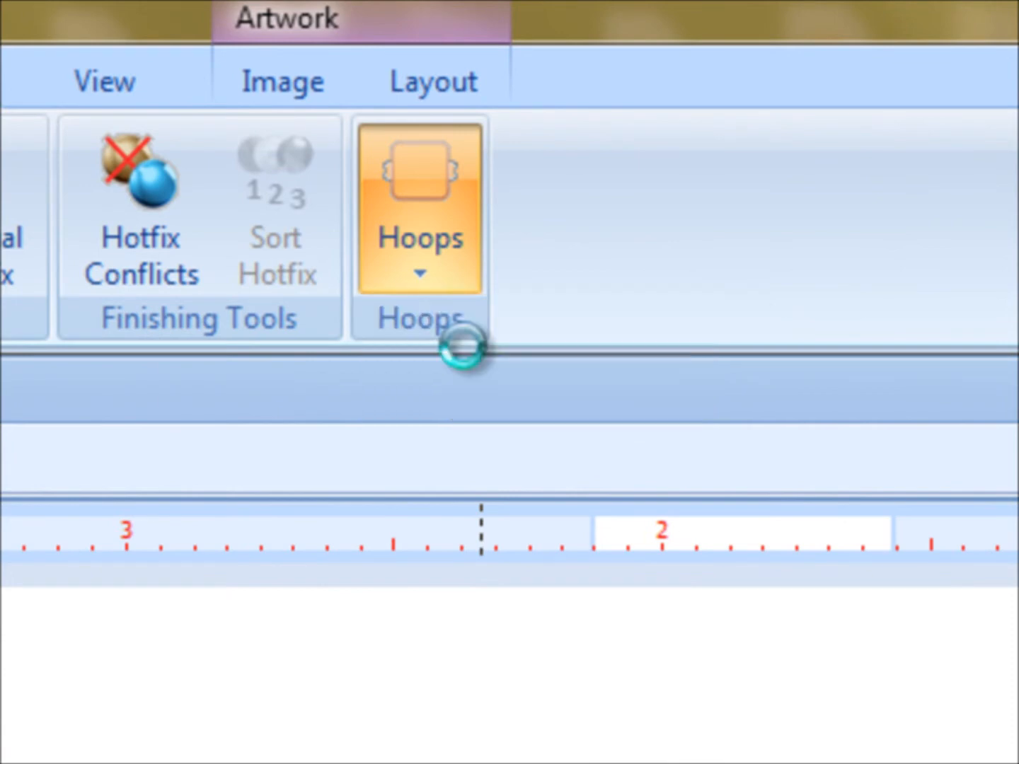
pyautogui.moveTo(733, 365)
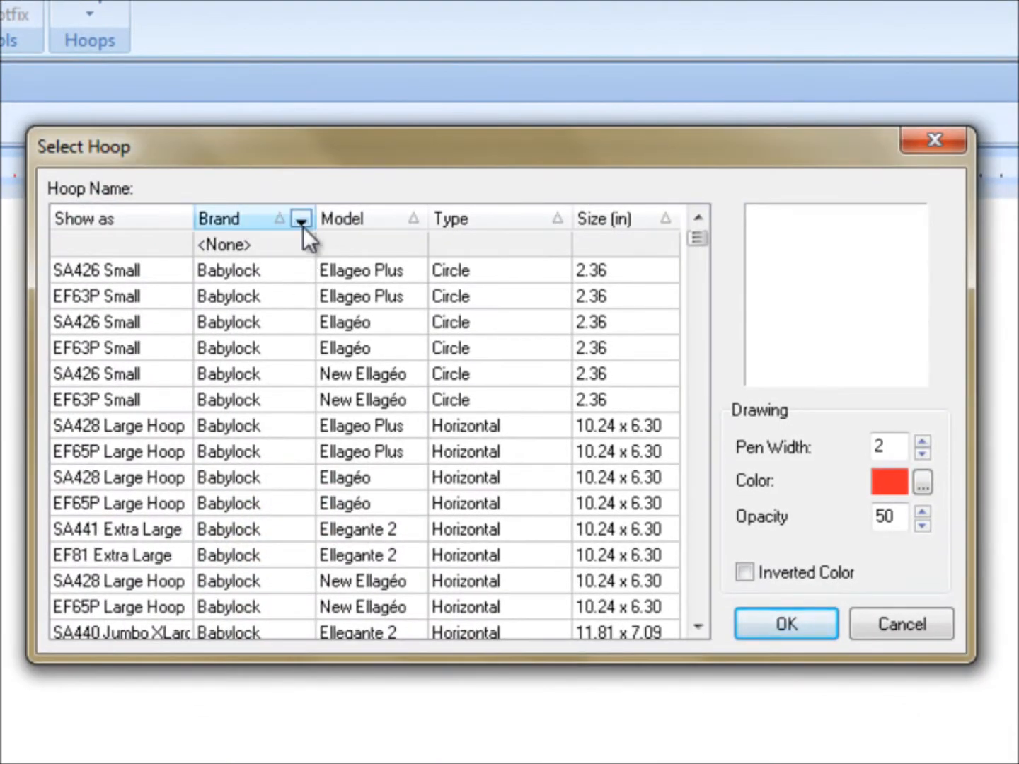
# Filter hoops to the CAMS brand and choose the square HF_CAMS_4H_3P hoop.
pyautogui.click(300, 218)
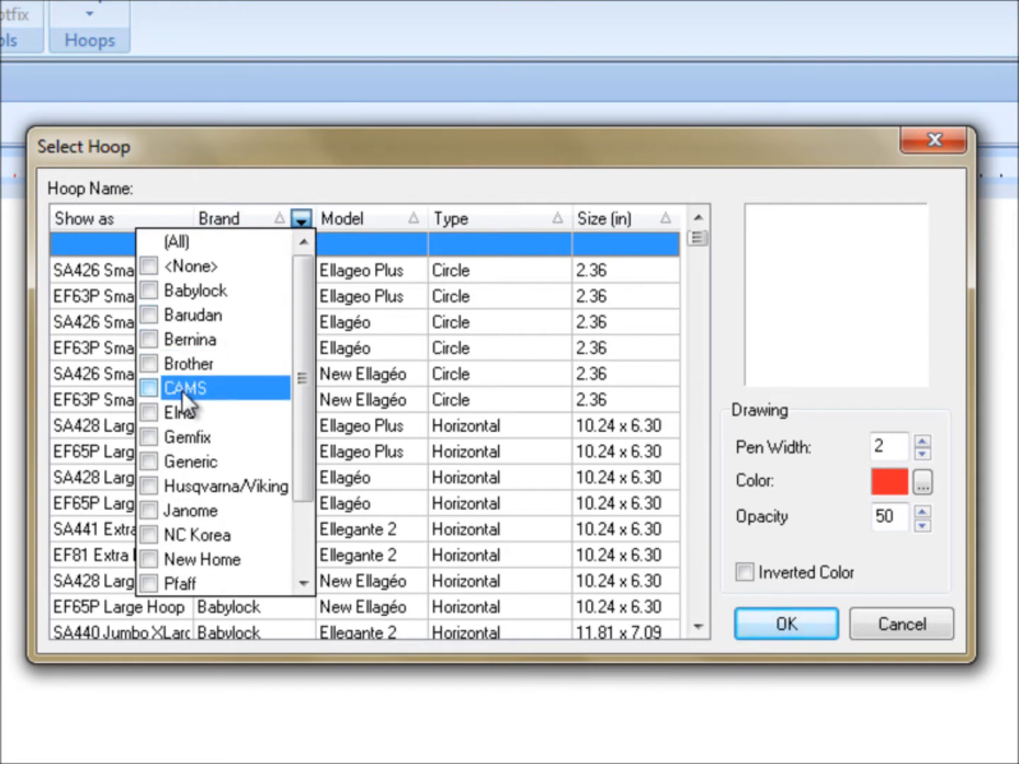
pyautogui.click(149, 388)
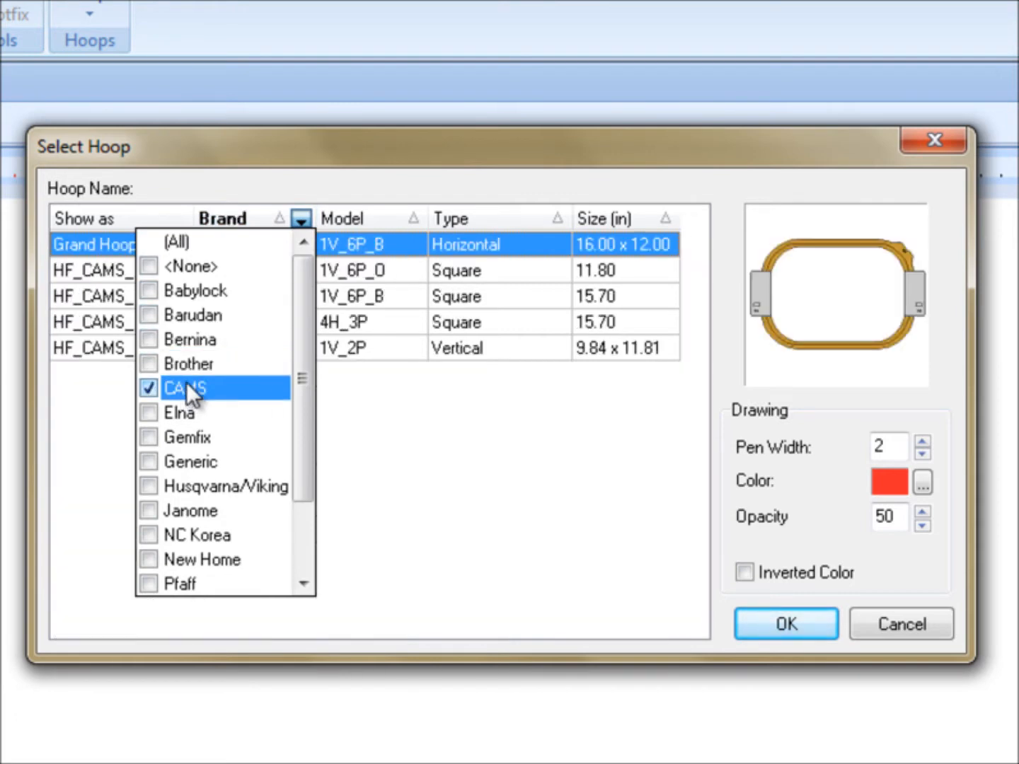
pyautogui.click(186, 388)
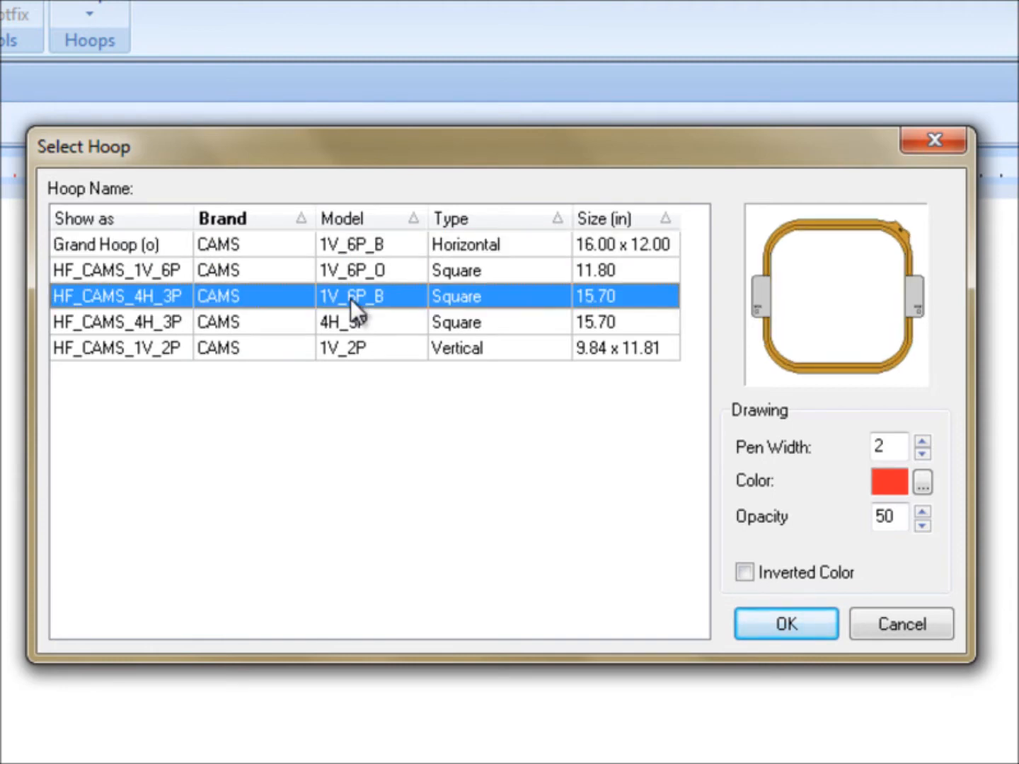
pyautogui.click(786, 623)
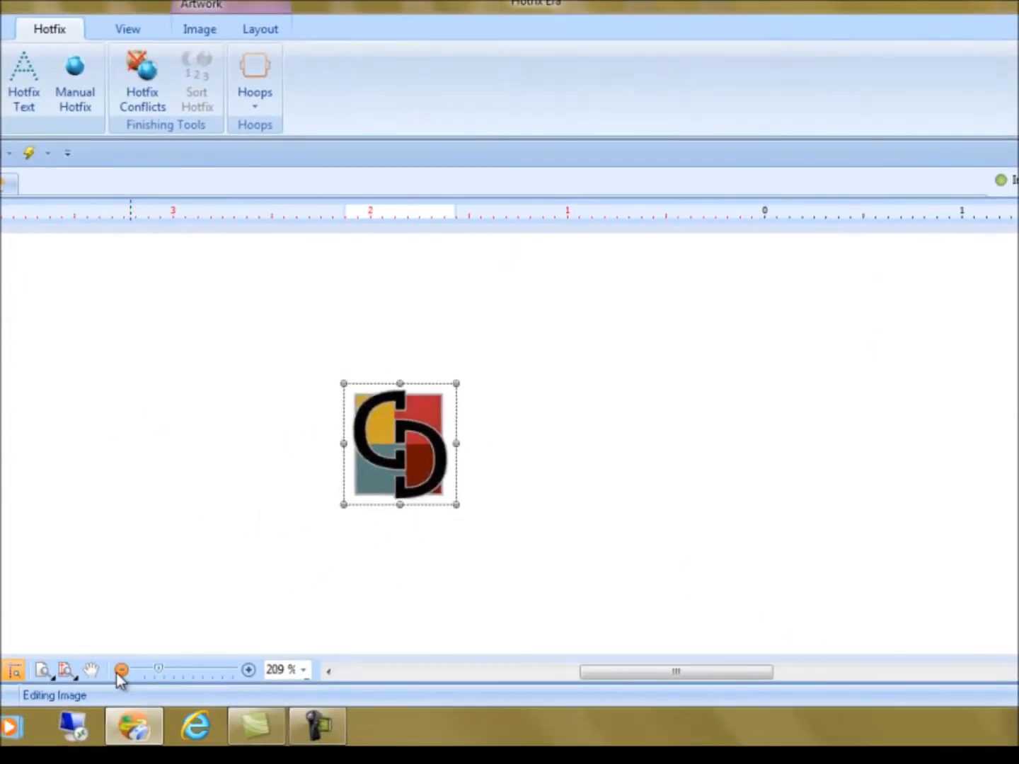
# Zoom out to show the whole square hoop and deselect the CD Logo image.
pyautogui.click(122, 671)
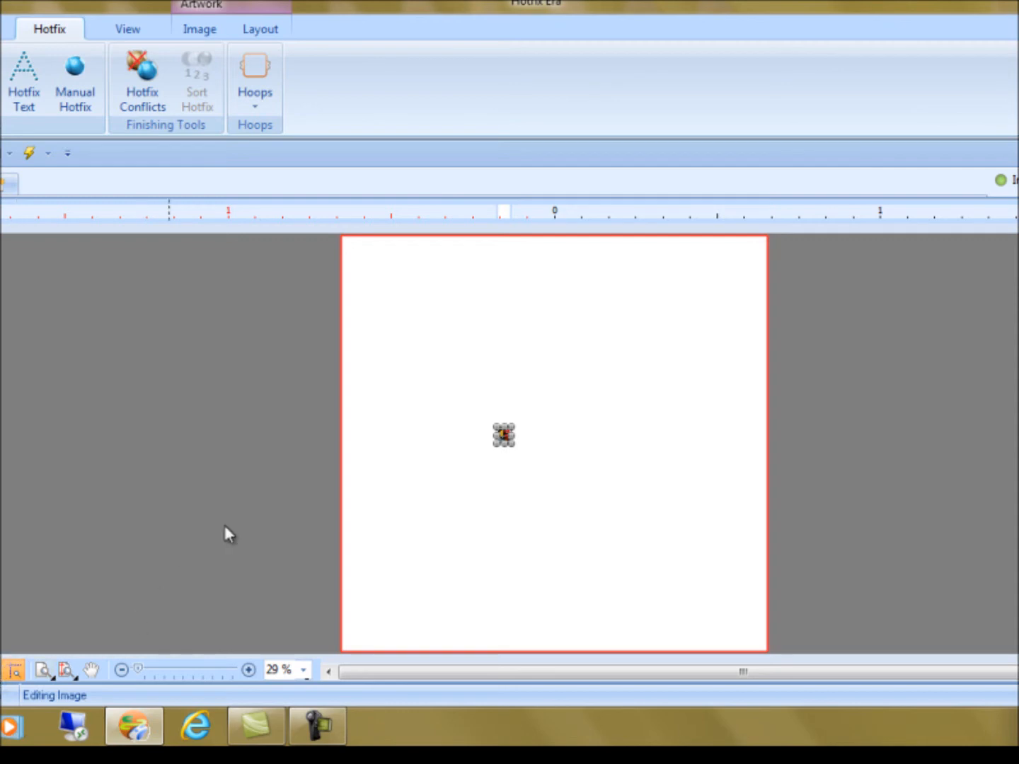
pyautogui.click(199, 28)
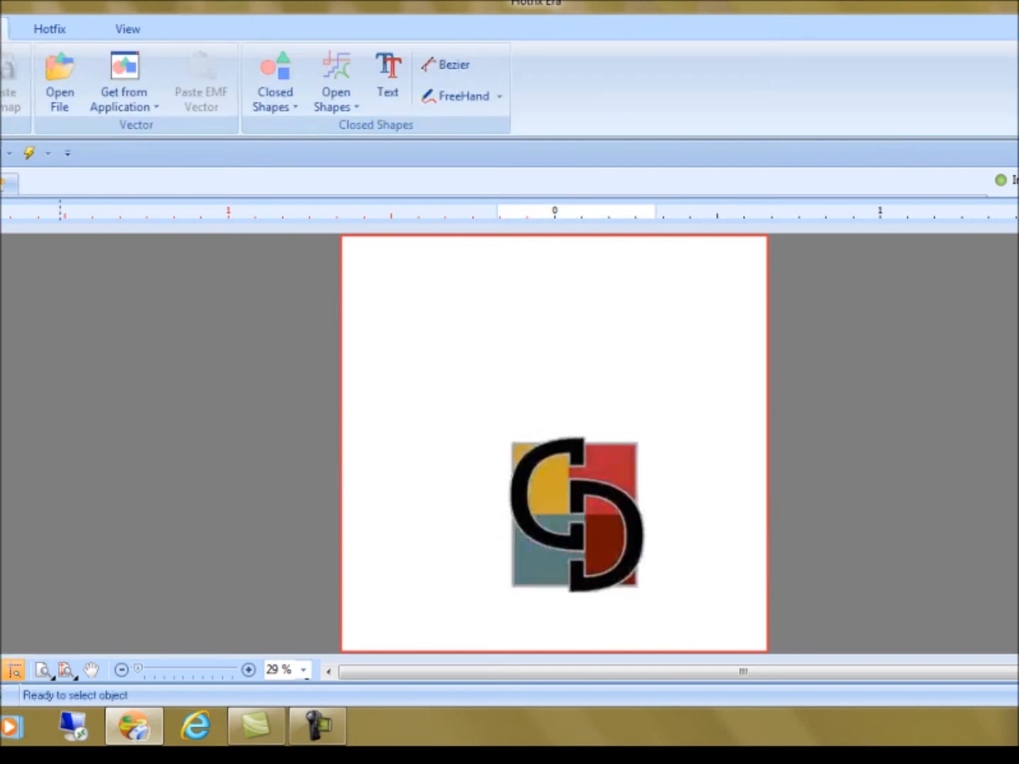
pyautogui.moveTo(582, 517)
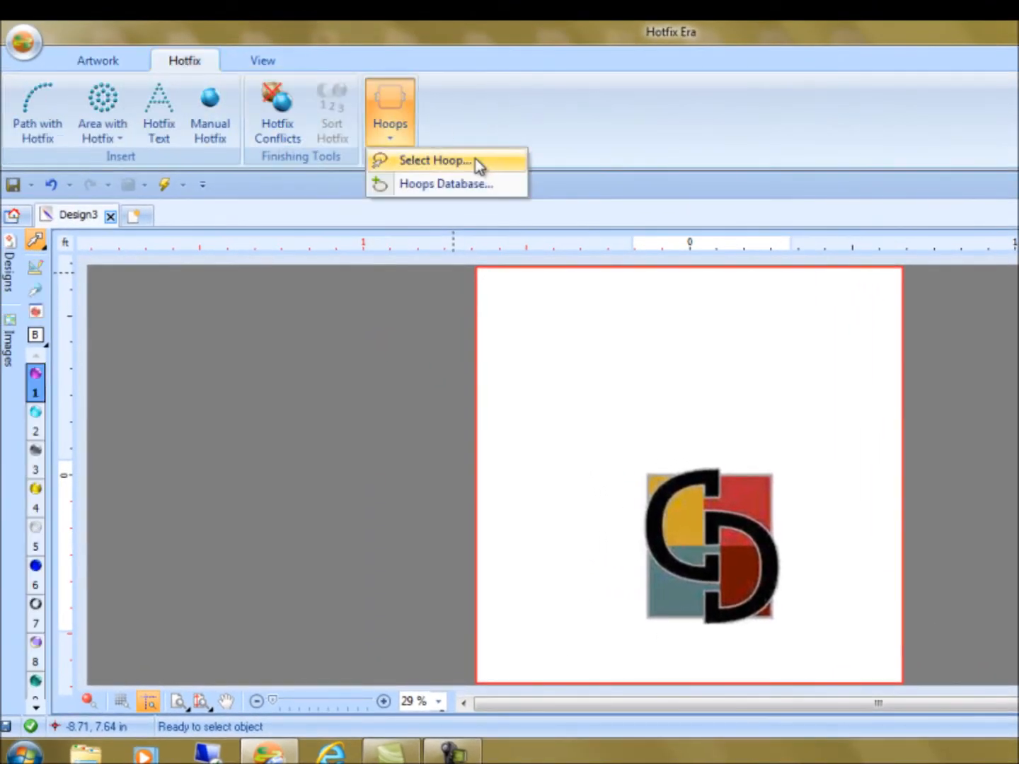
# Change the hoop outline colour from red to black via Select Hoop.
pyautogui.click(435, 160)
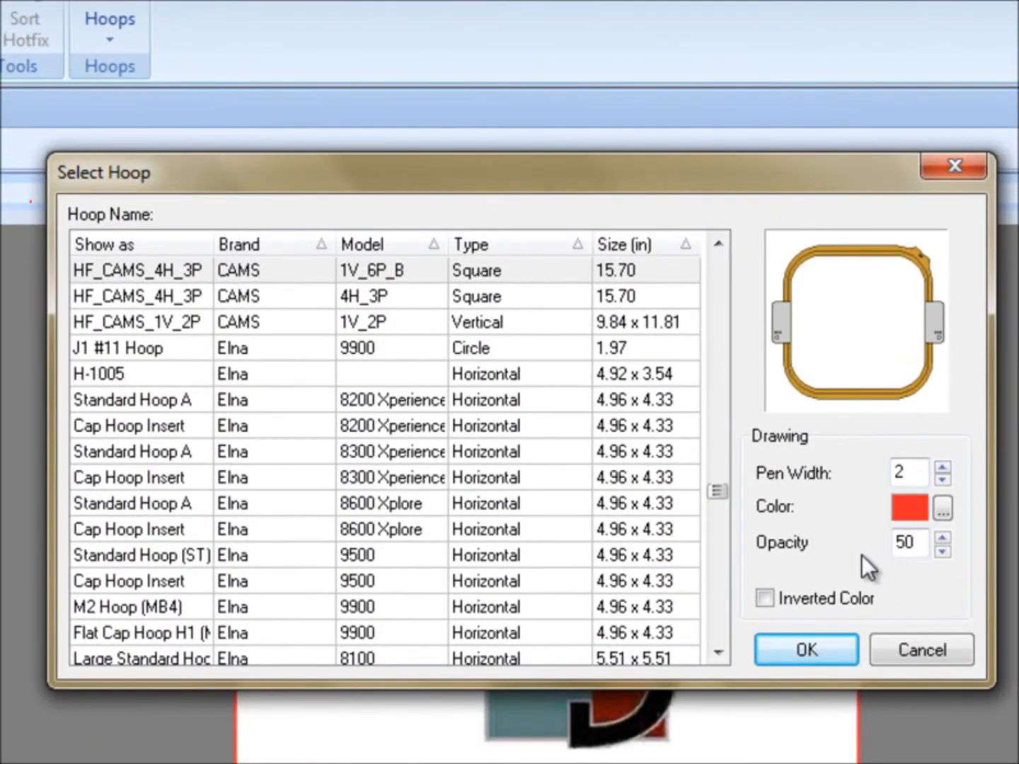
pyautogui.moveTo(940, 513)
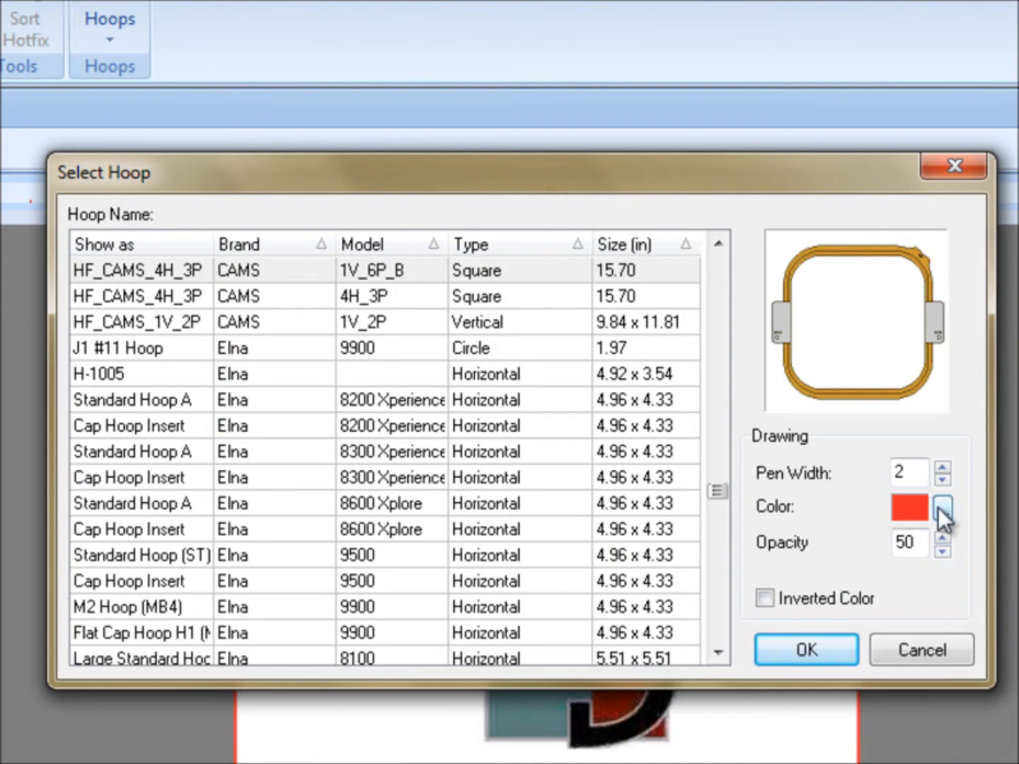
pyautogui.click(941, 507)
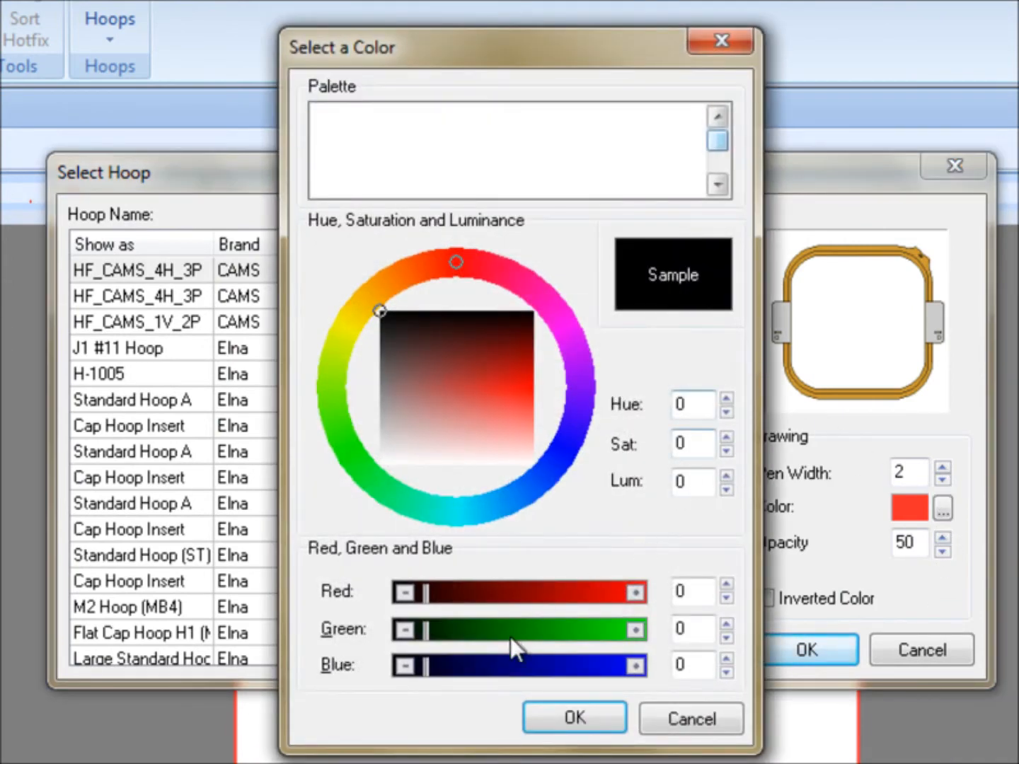
pyautogui.click(424, 313)
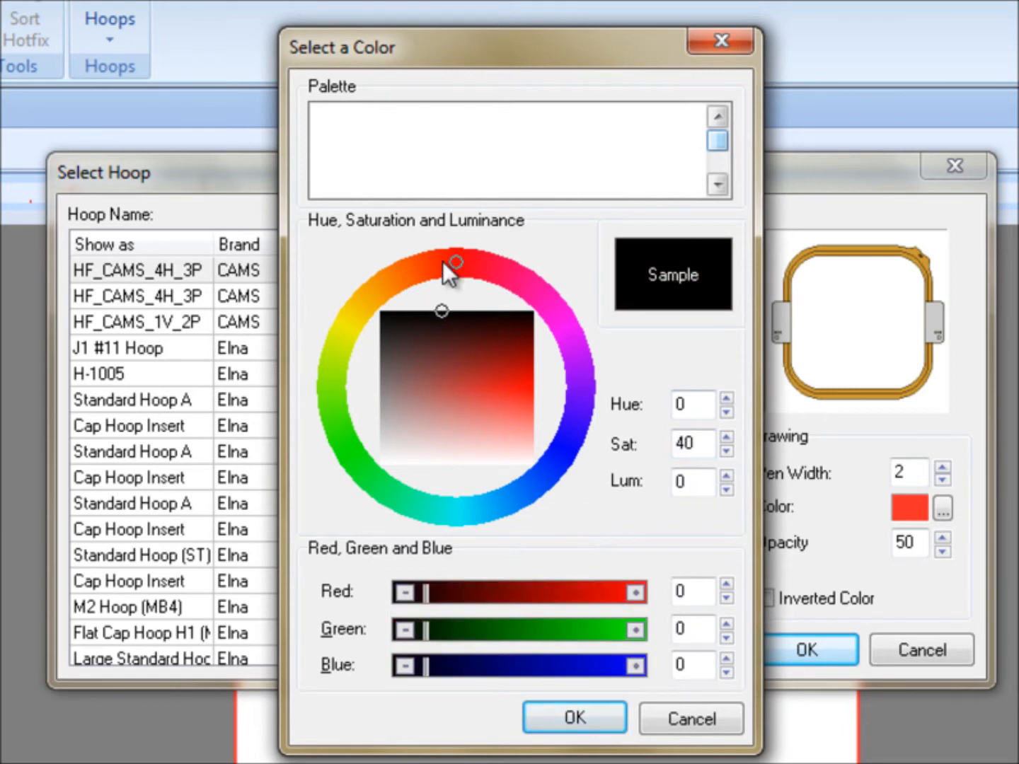
pyautogui.moveTo(366, 382)
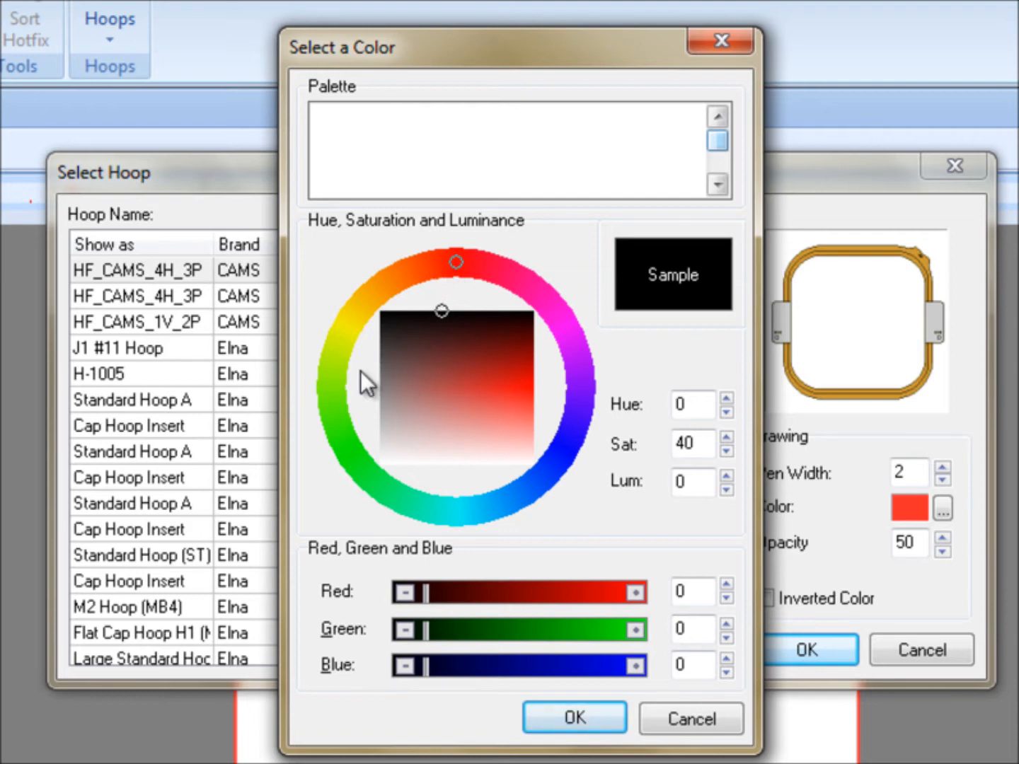
pyautogui.moveTo(380, 382)
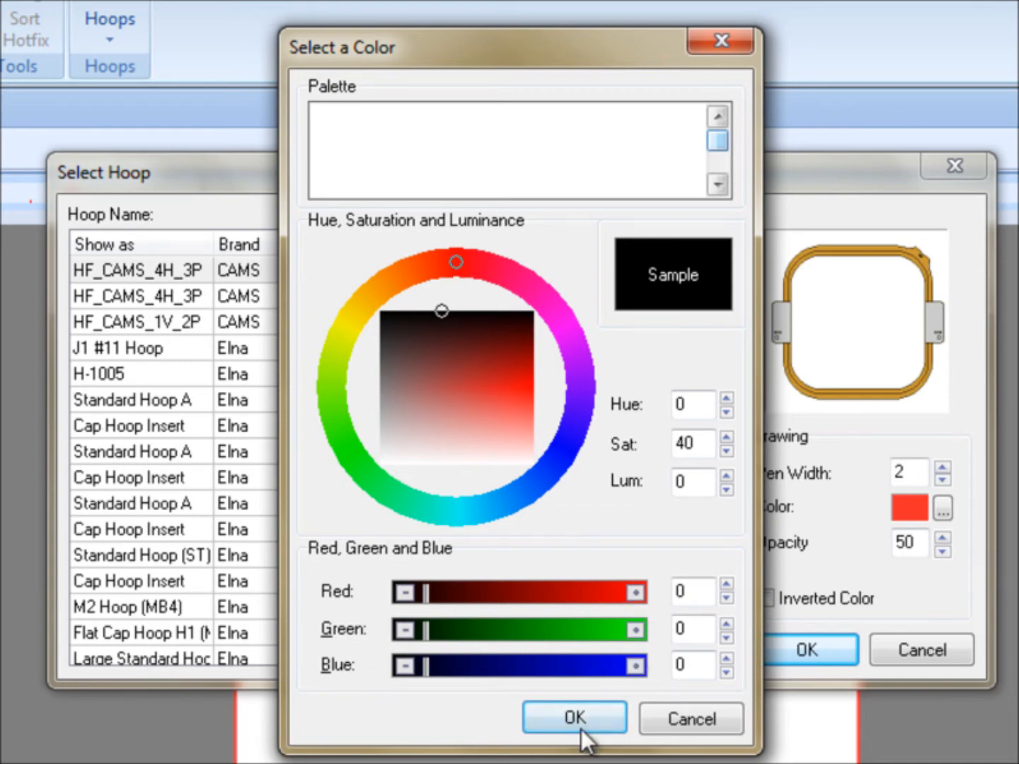
pyautogui.click(575, 717)
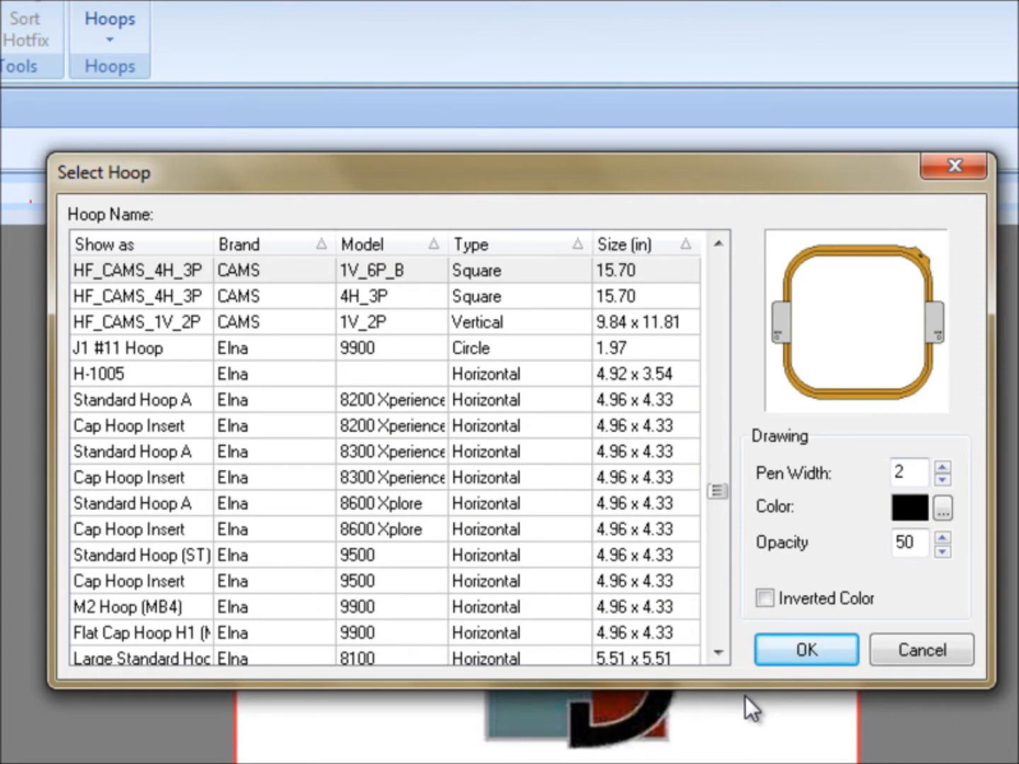
pyautogui.moveTo(771, 698)
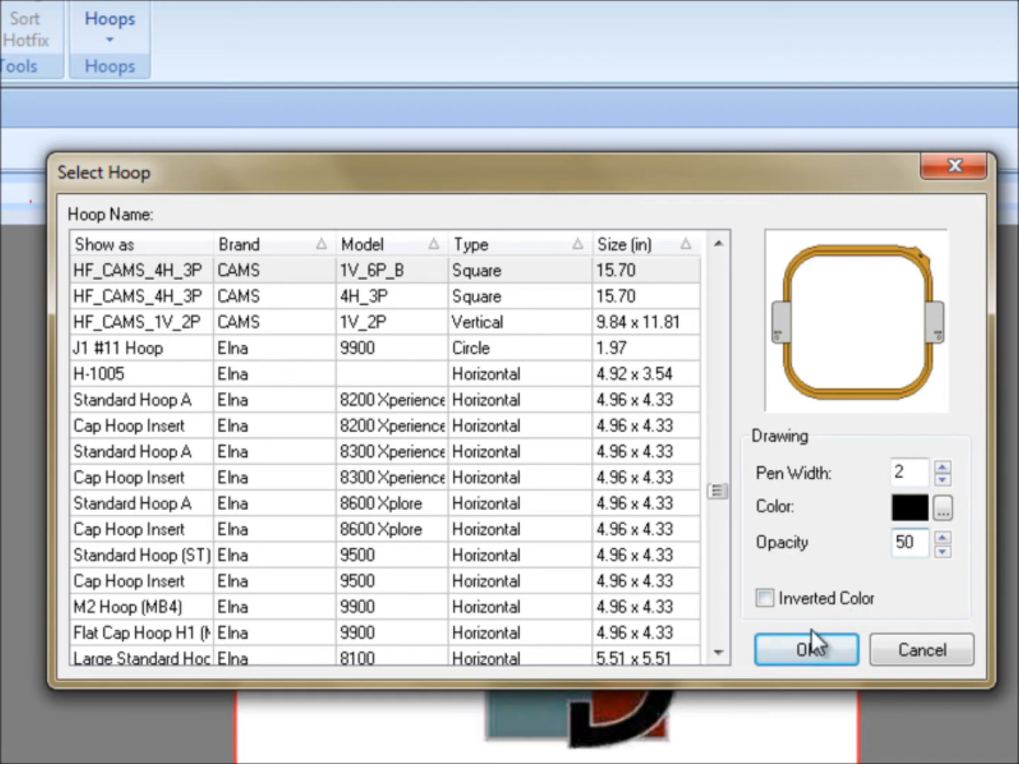
pyautogui.click(806, 648)
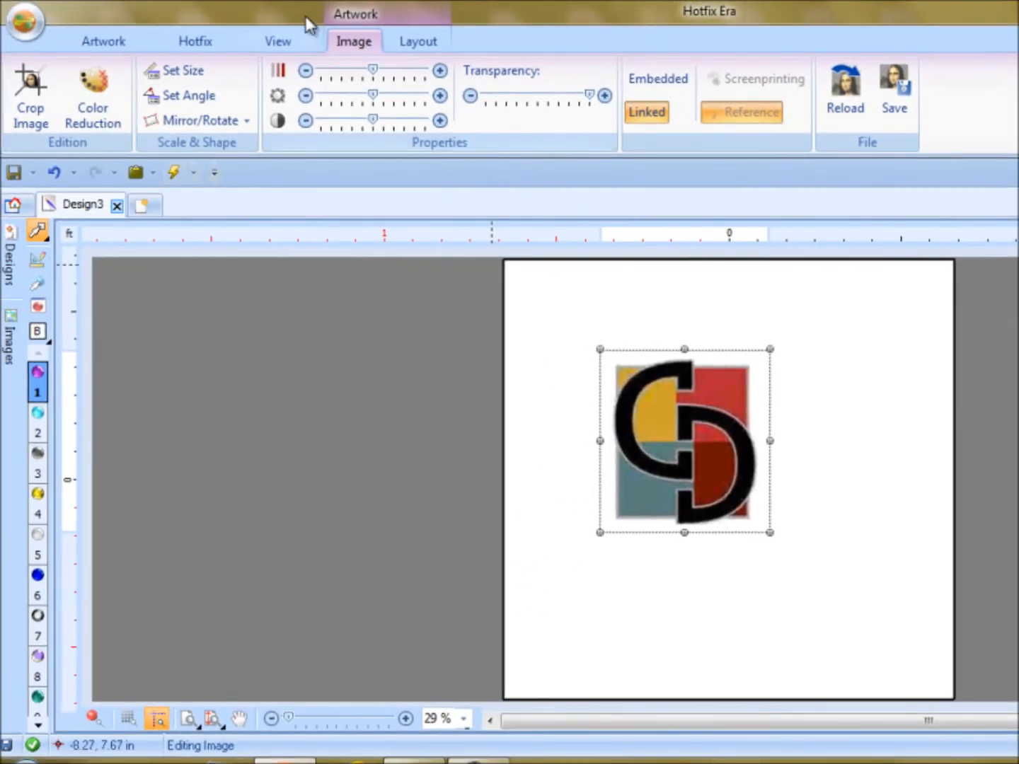
# Move through the Hotfix and Artwork tools to the View display settings.
pyautogui.click(195, 40)
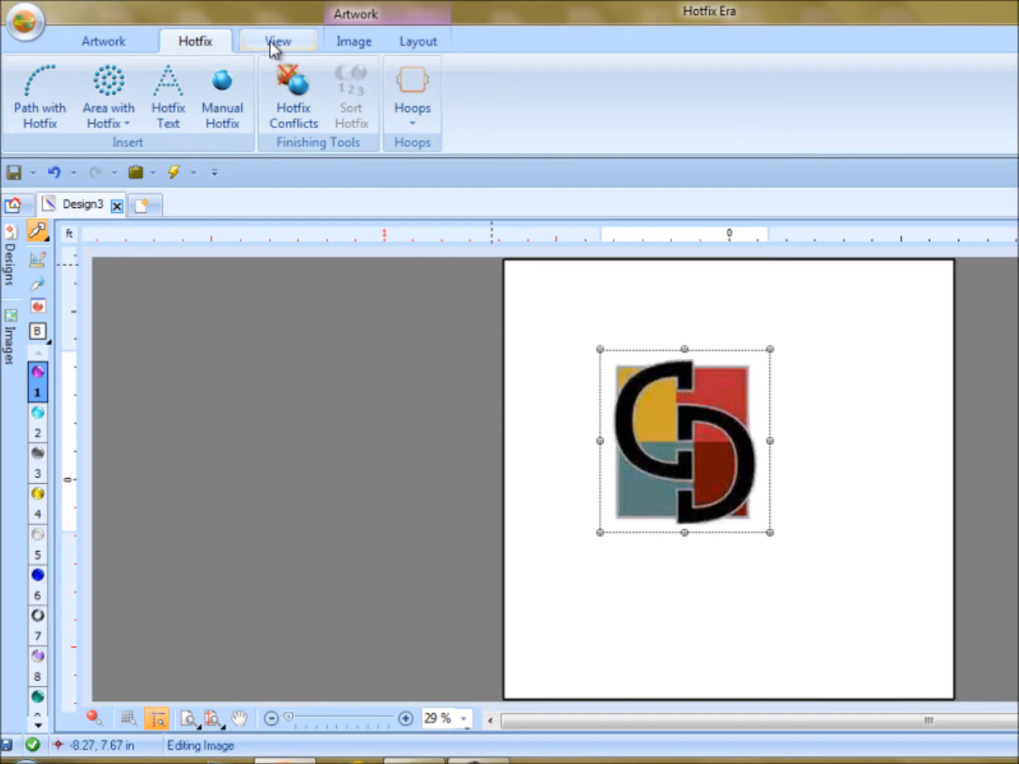
pyautogui.click(103, 41)
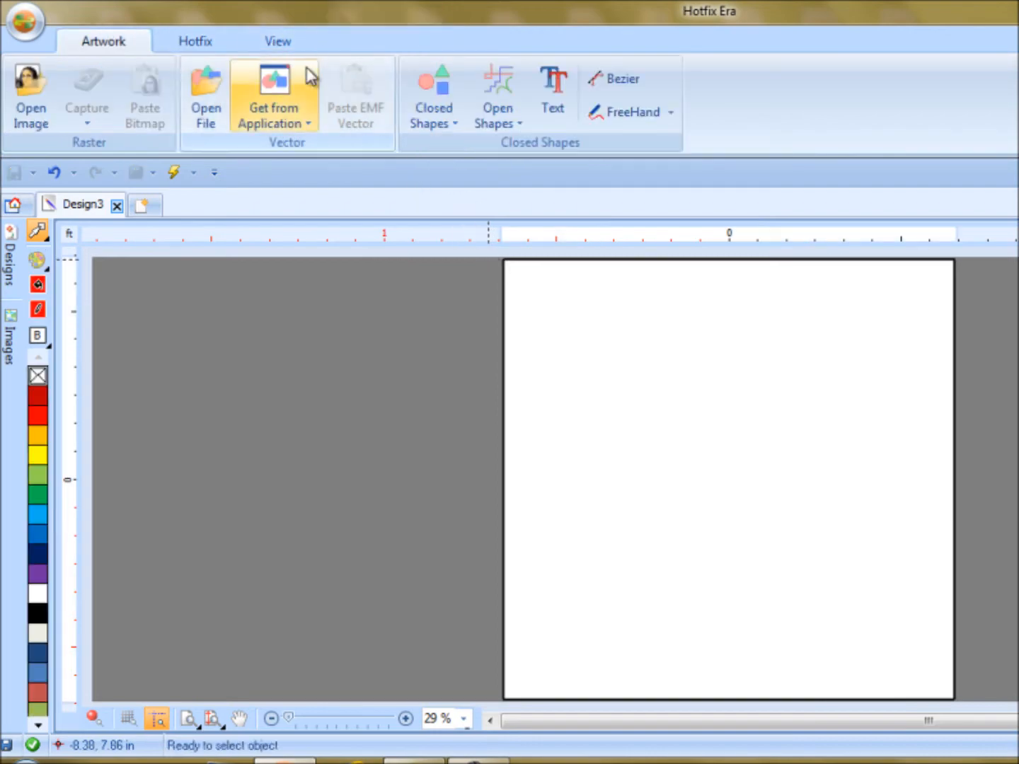
pyautogui.click(283, 41)
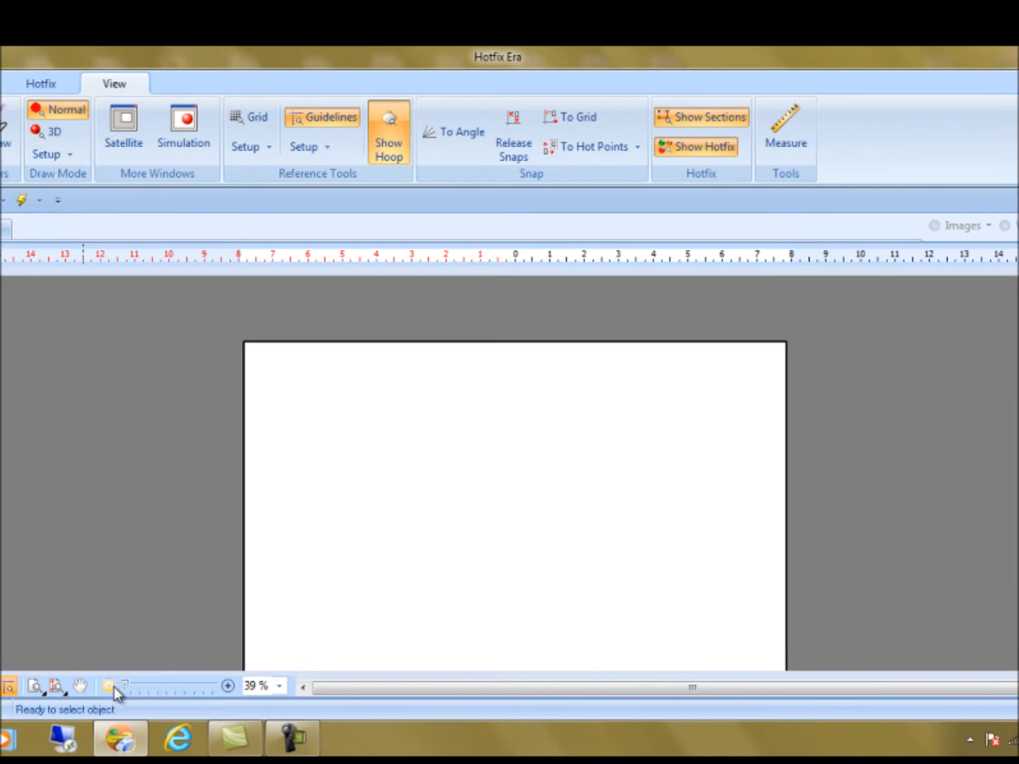
# Zoom in on the CD Logo with a zoom box, then zoom out to 5%.
pyautogui.click(107, 686)
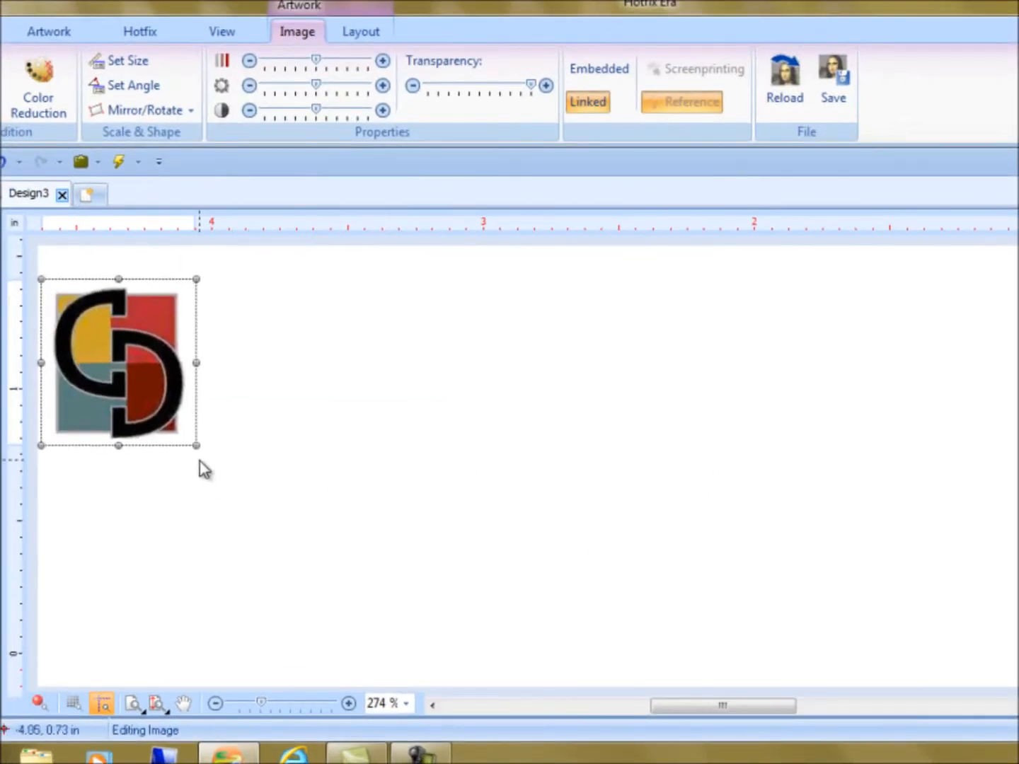
pyautogui.moveTo(195, 447); pyautogui.dragTo(810, 684)
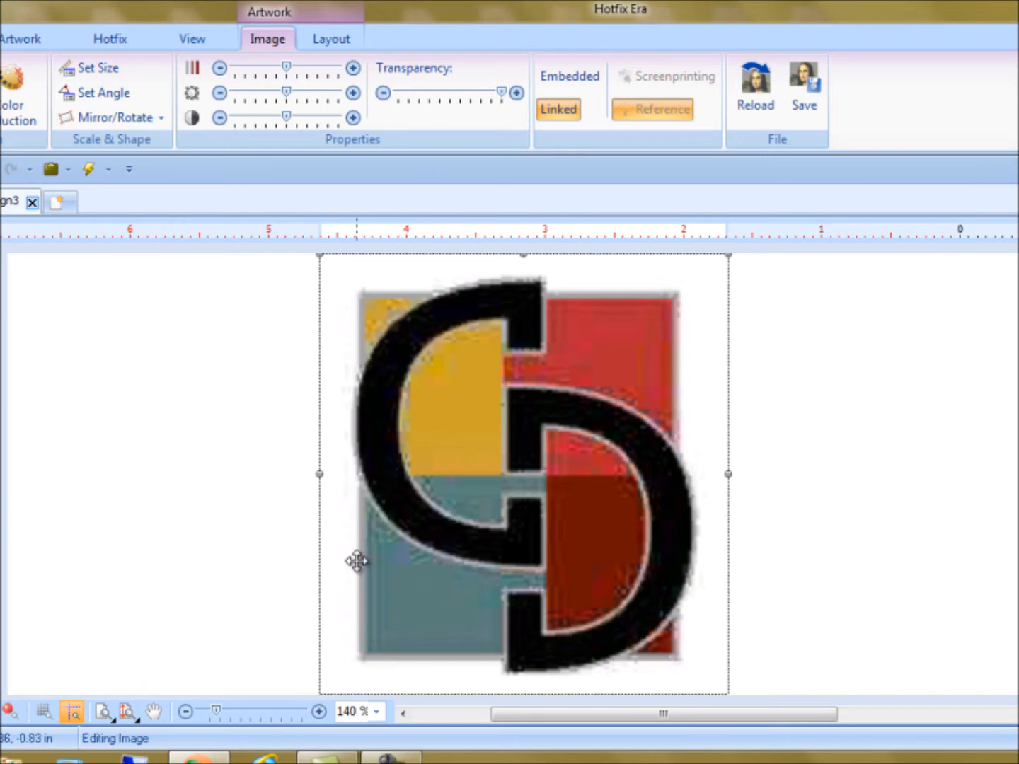
pyautogui.click(186, 712)
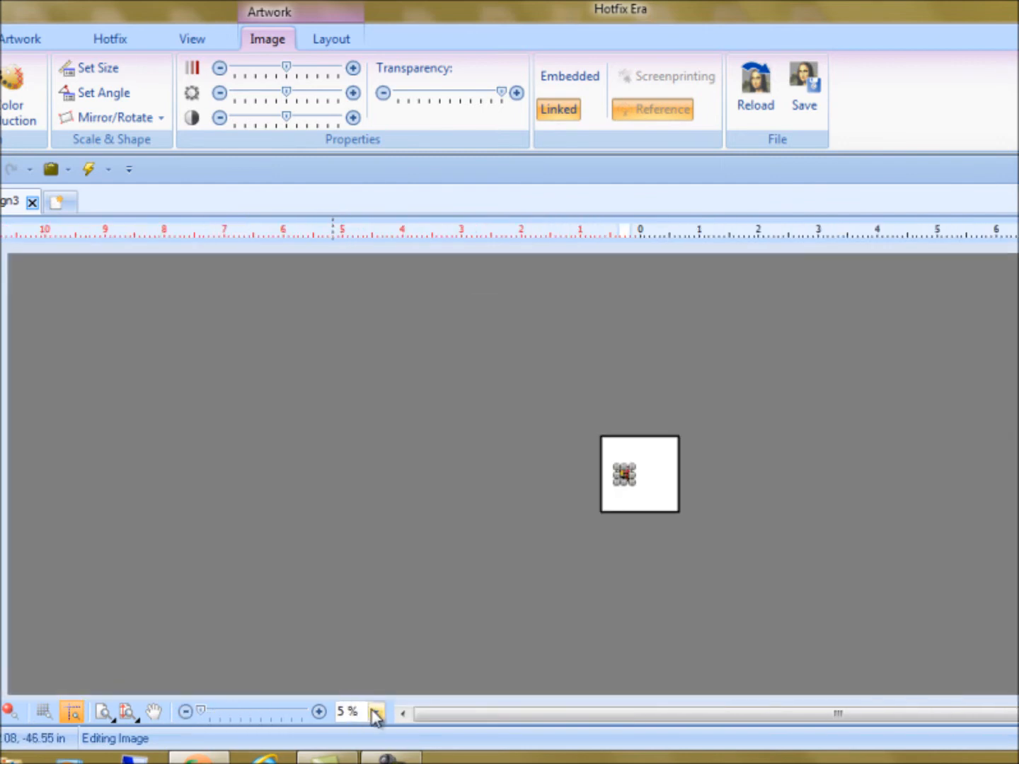
pyautogui.moveTo(376, 713)
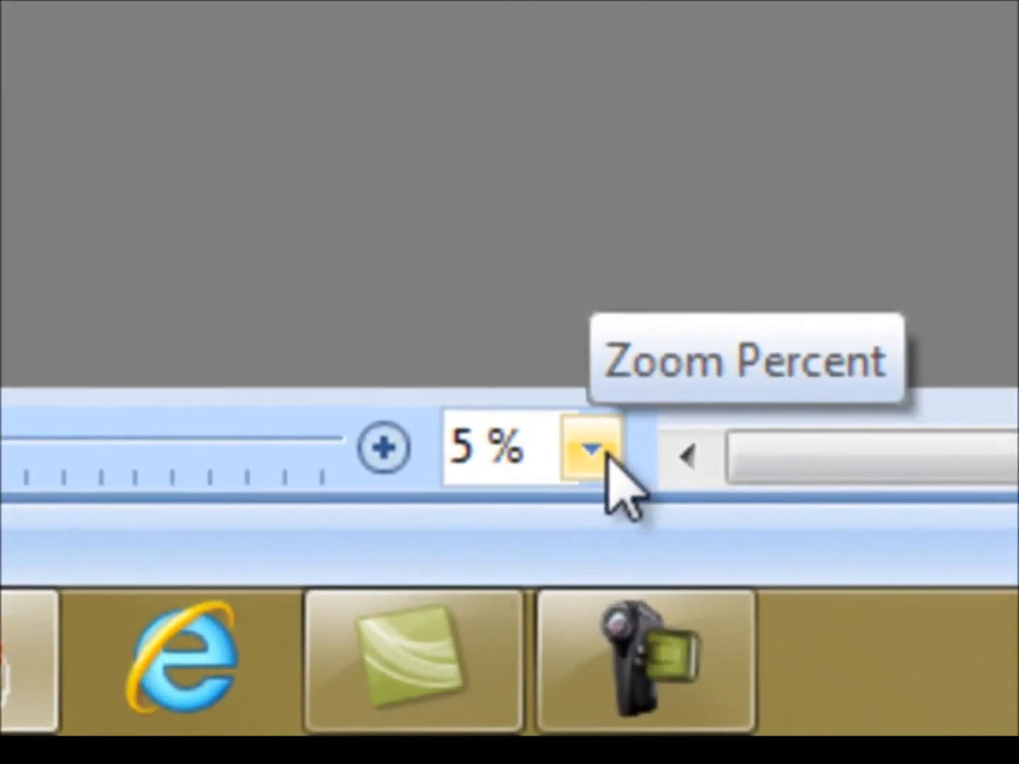
# Choose a preset zoom level that enlarges the view of the now-empty Design3 page.
pyautogui.click(593, 448)
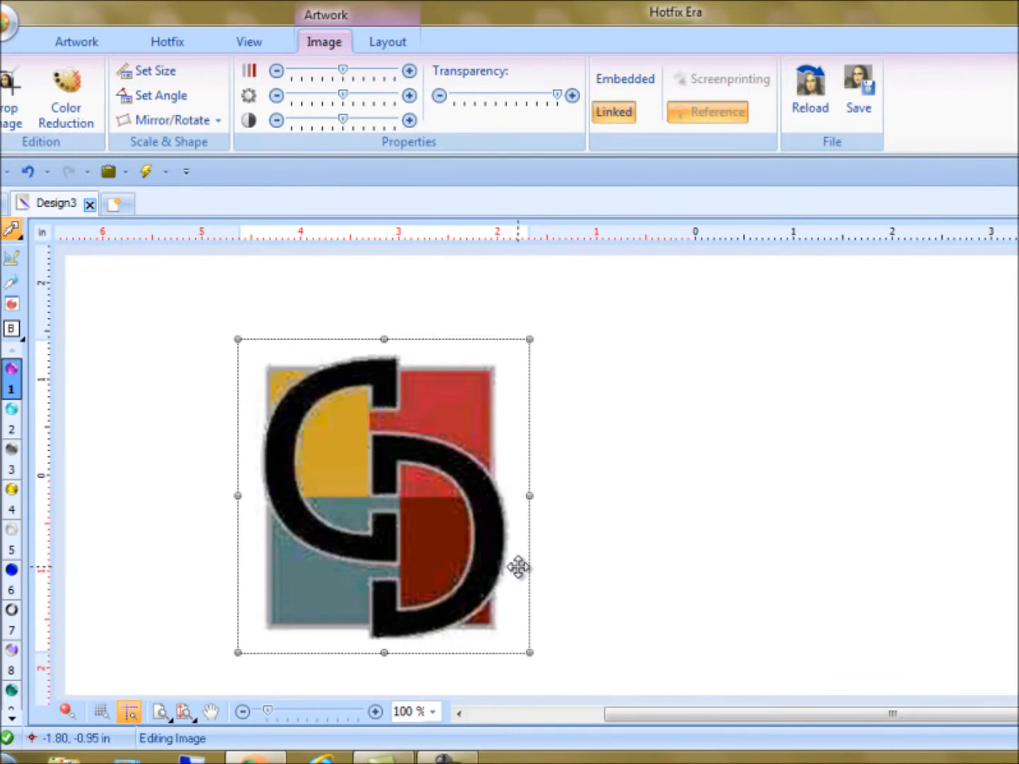
pyautogui.moveTo(529, 553)
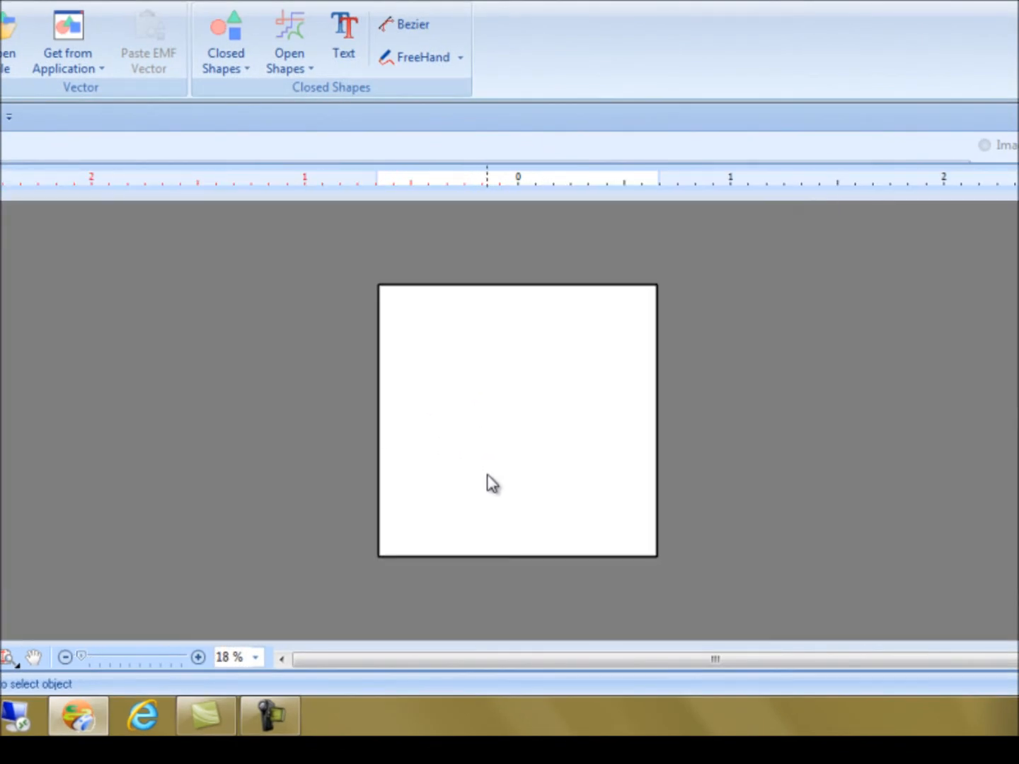
pyautogui.click(198, 657)
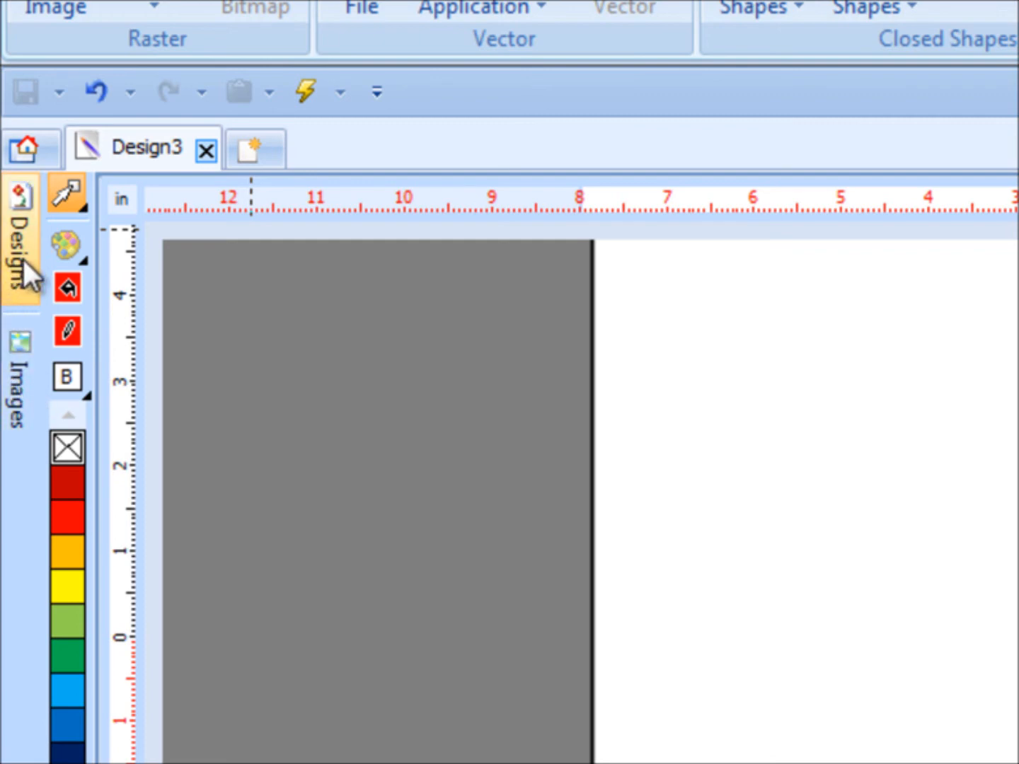
# Browse the Images library sidebar and inspect the CD Logo raster thumbnail.
pyautogui.click(21, 240)
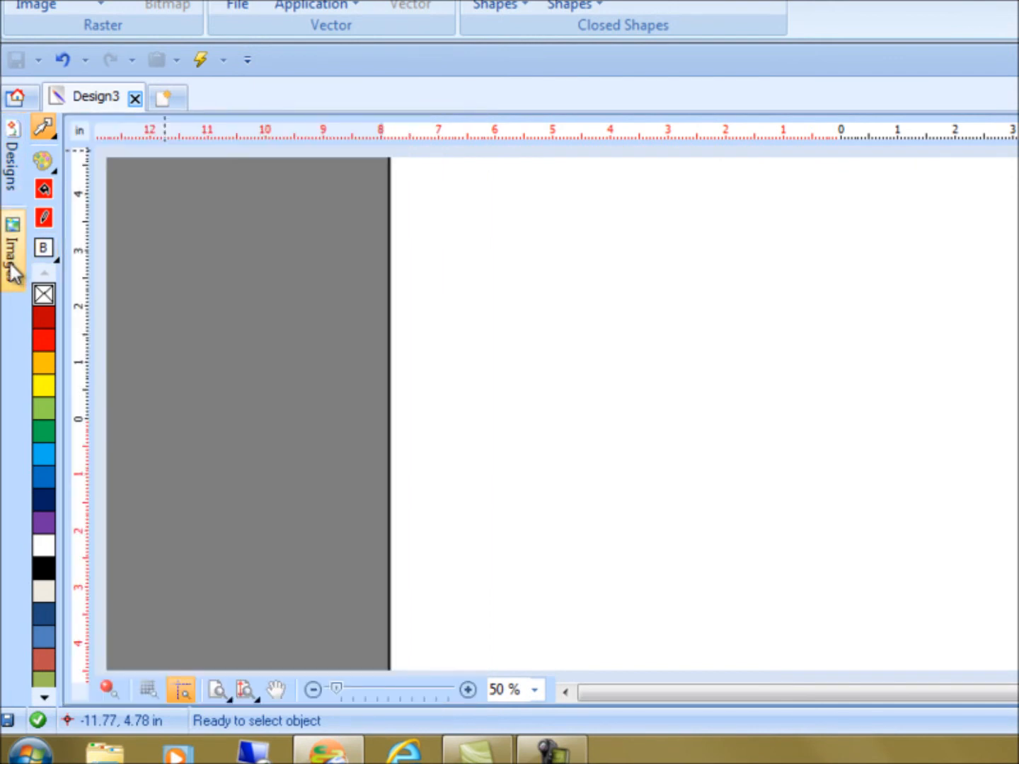
pyautogui.click(13, 248)
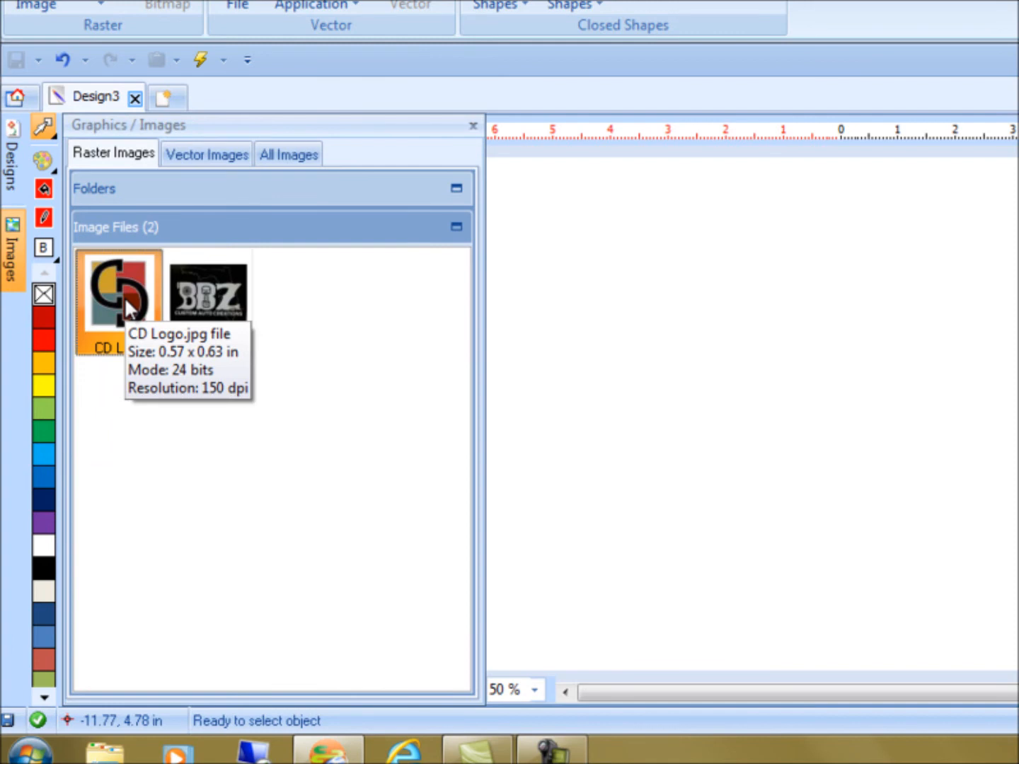
pyautogui.click(473, 125)
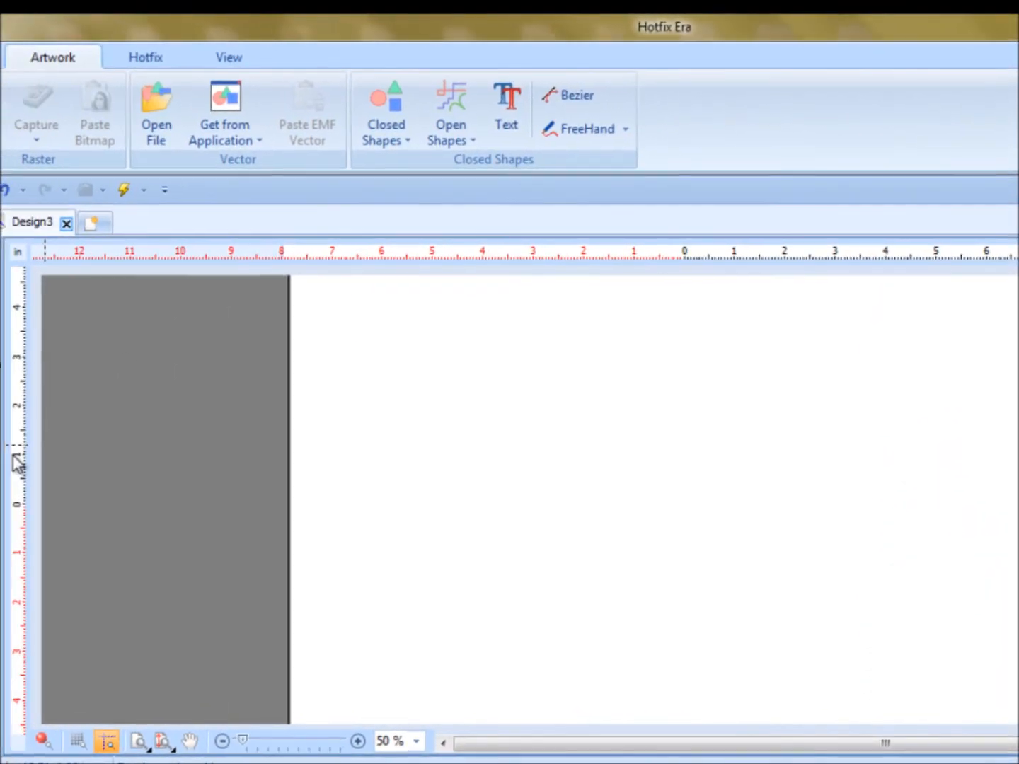
pyautogui.moveTo(578, 252)
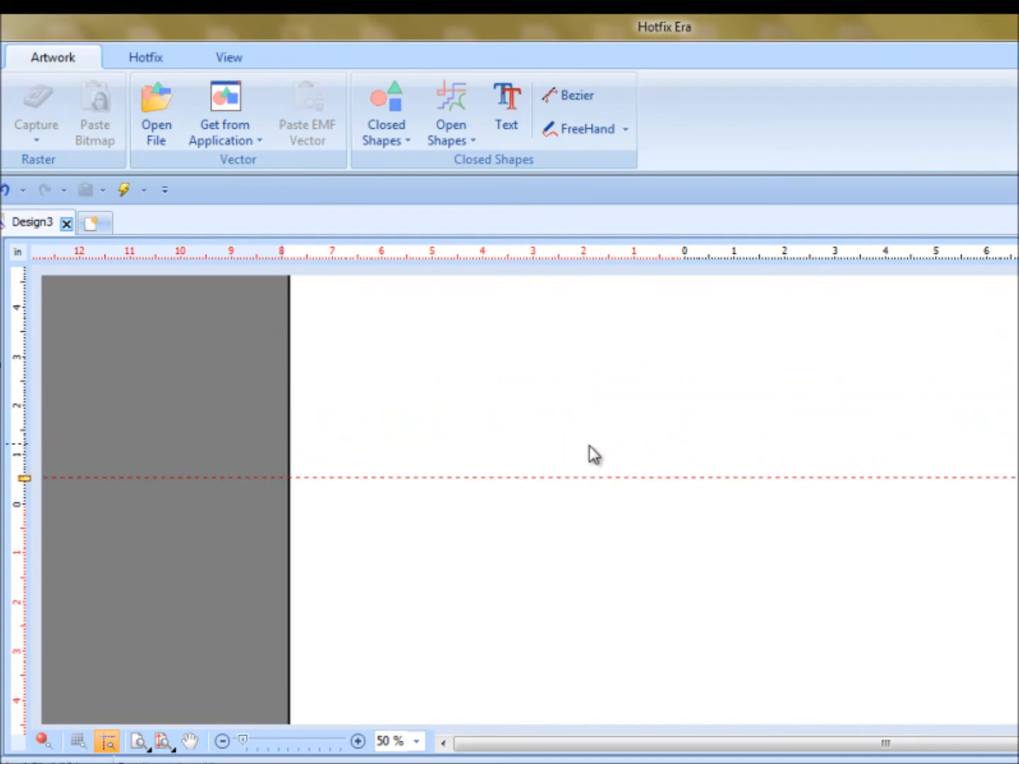
pyautogui.moveTo(459, 417)
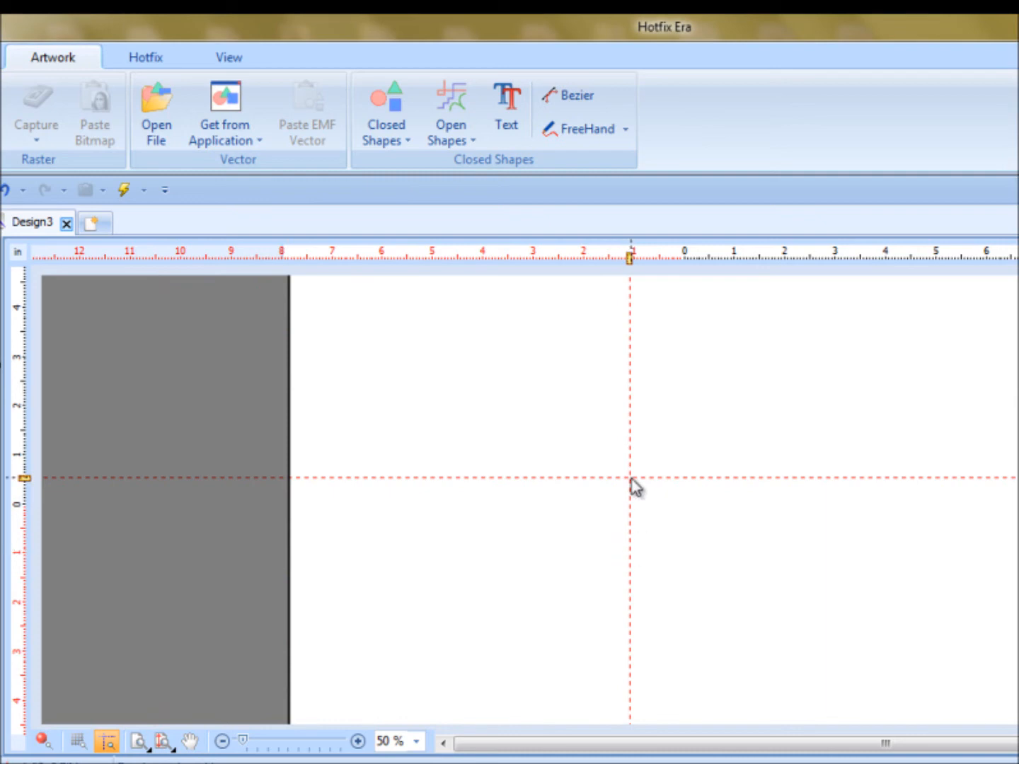
# Bring up the guideline context menu where the horizontal and vertical guides cross.
pyautogui.rightClick(632, 487)
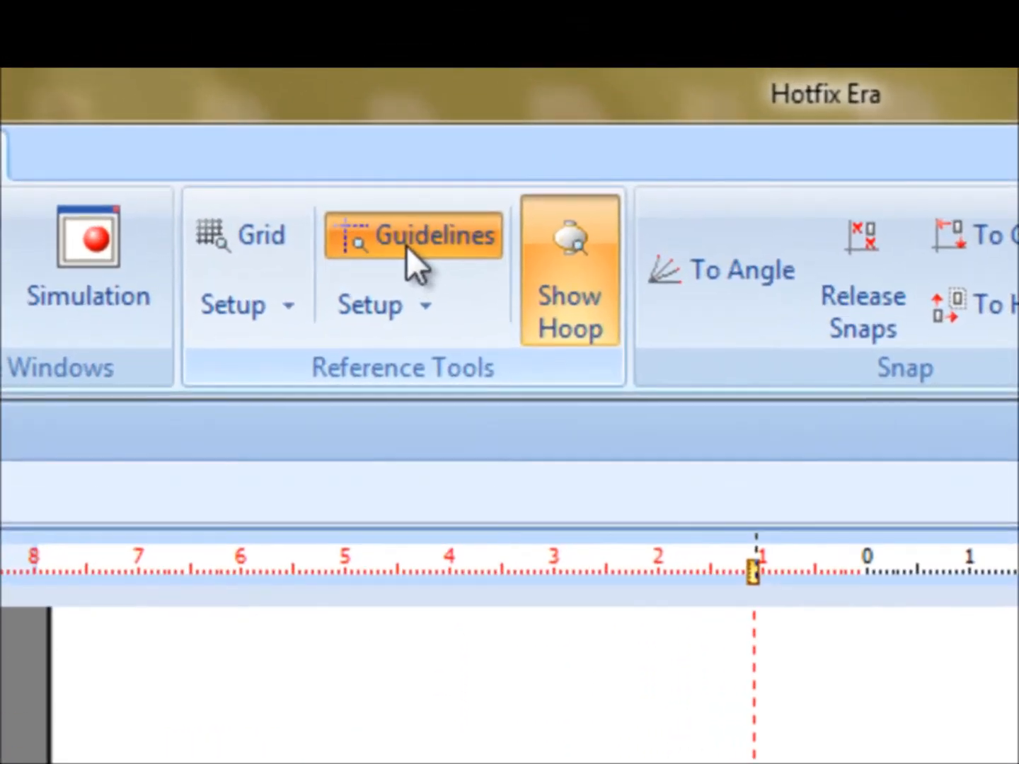
pyautogui.click(385, 305)
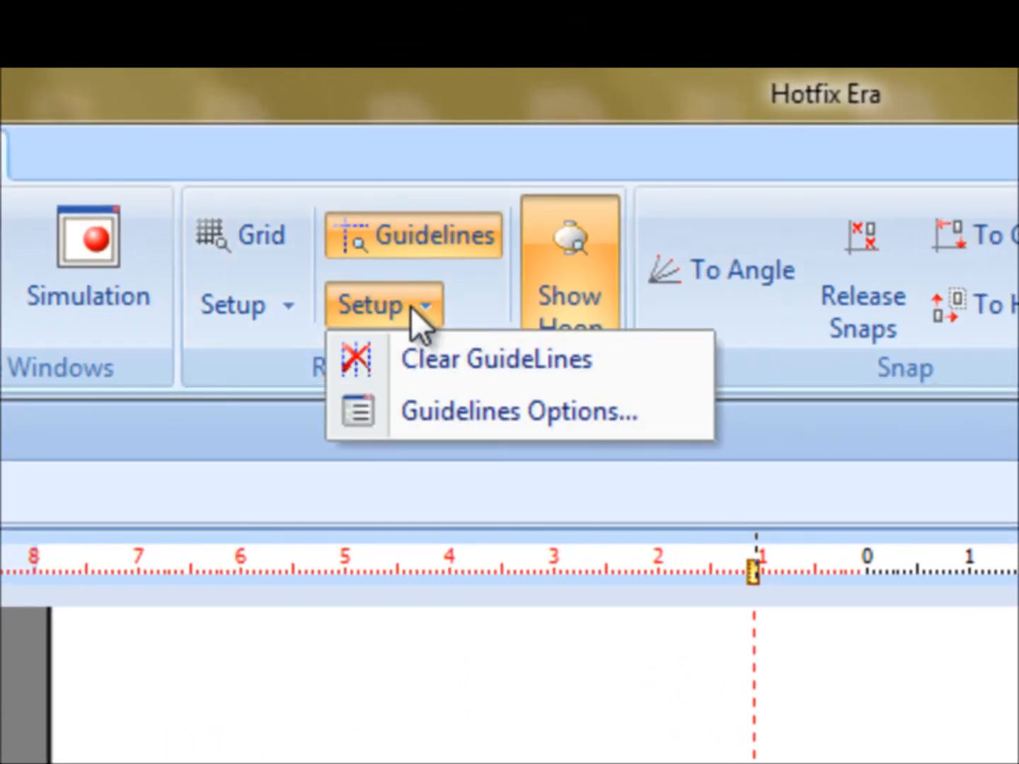
pyautogui.moveTo(453, 412)
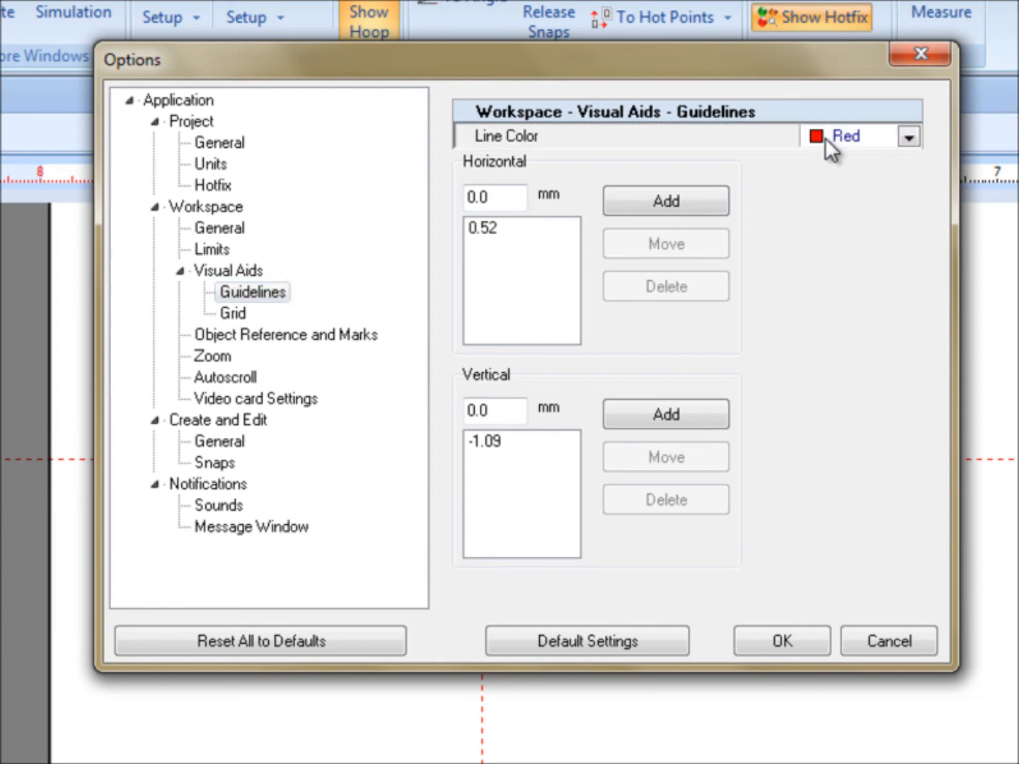
pyautogui.click(909, 136)
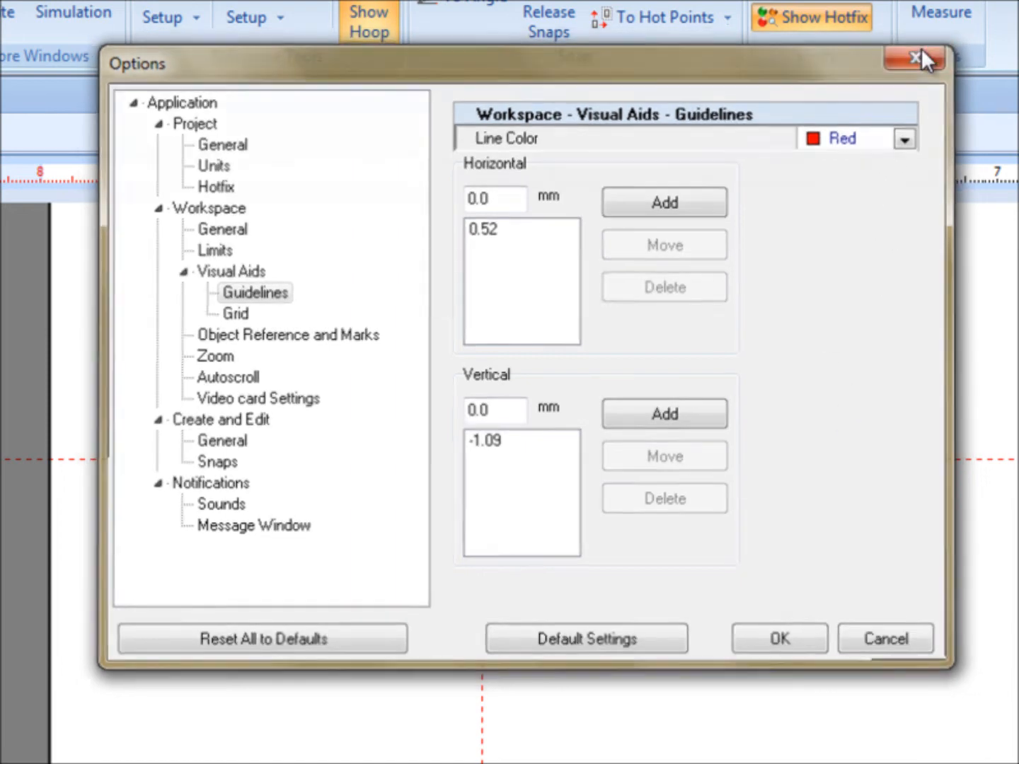
pyautogui.click(915, 56)
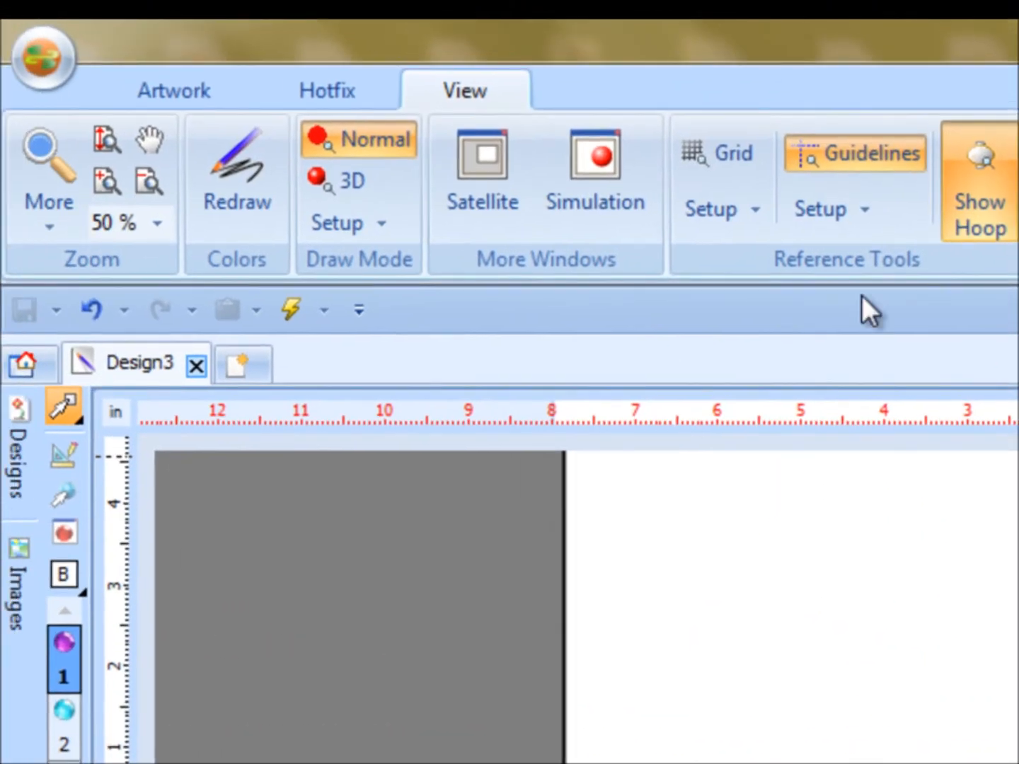
pyautogui.moveTo(465, 91)
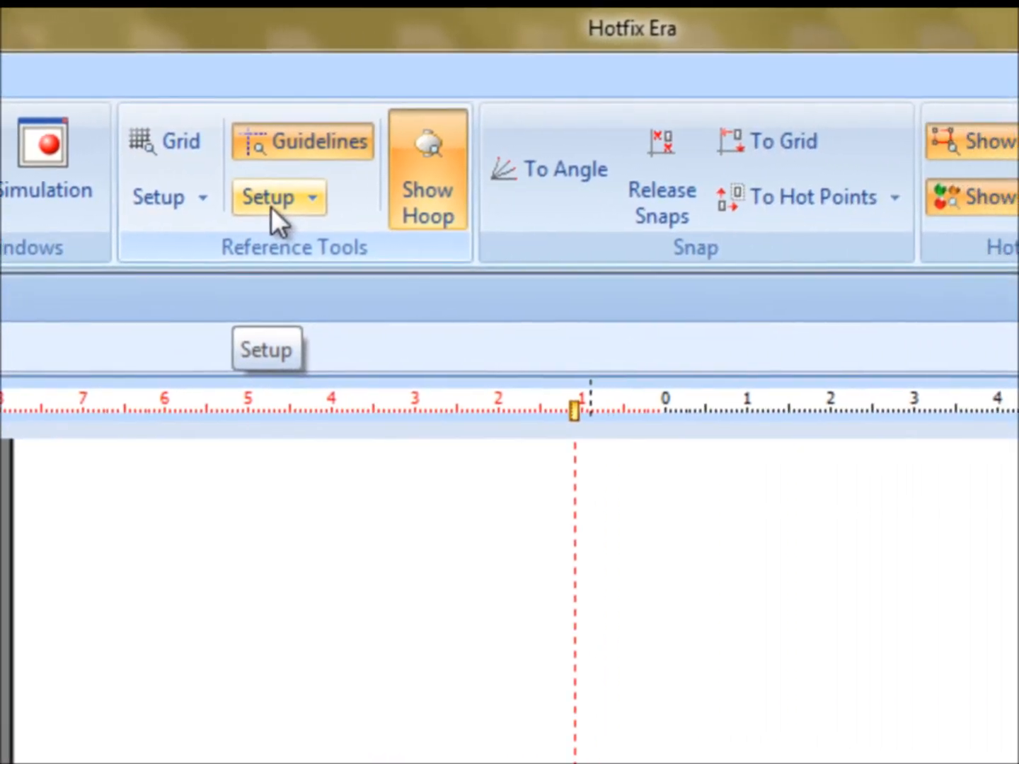
# Clear all guidelines via Guidelines Setup and toggle Show Guidelines in the status bar.
pyautogui.click(278, 198)
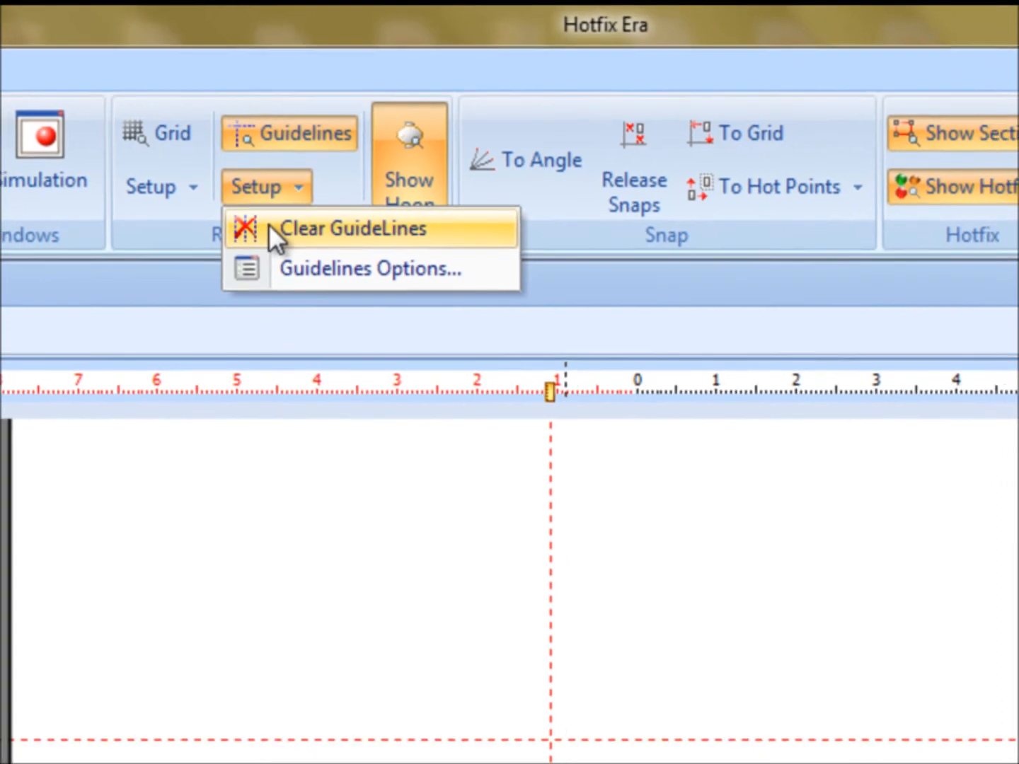
pyautogui.click(356, 228)
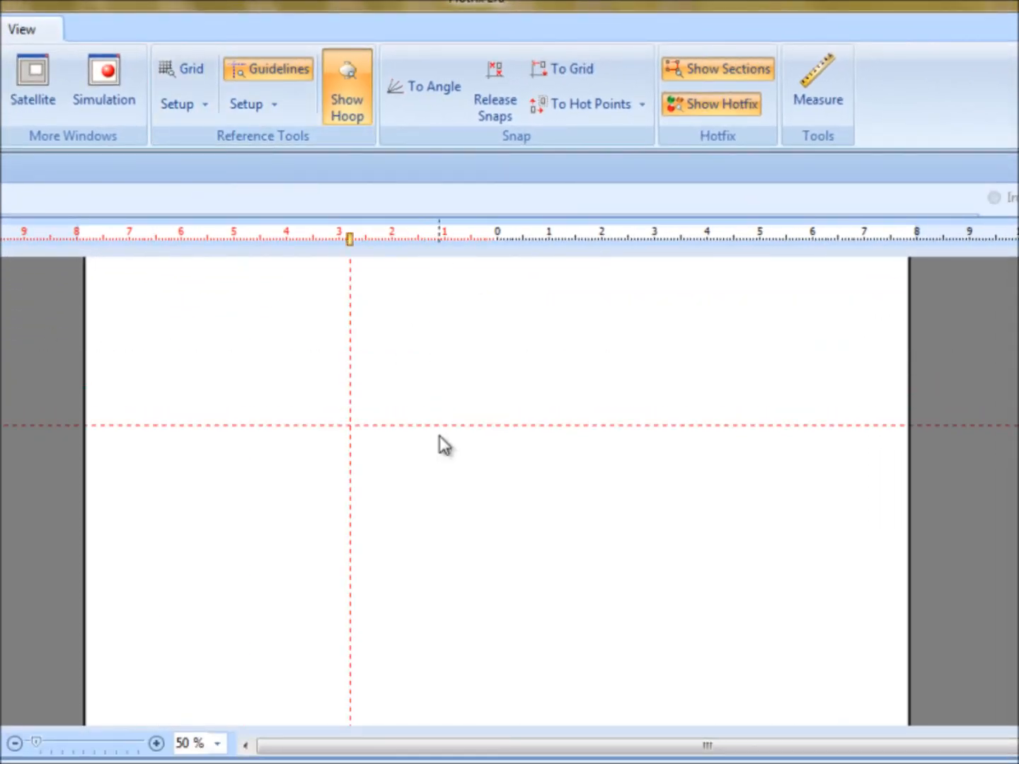
pyautogui.moveTo(397, 495)
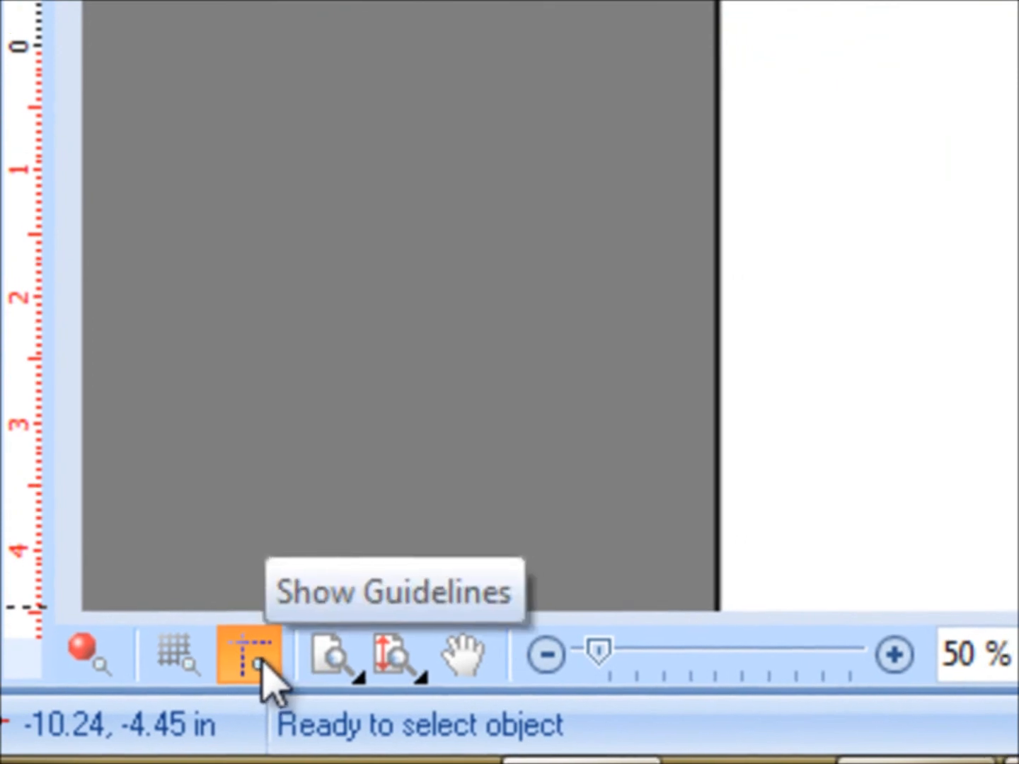
pyautogui.click(249, 653)
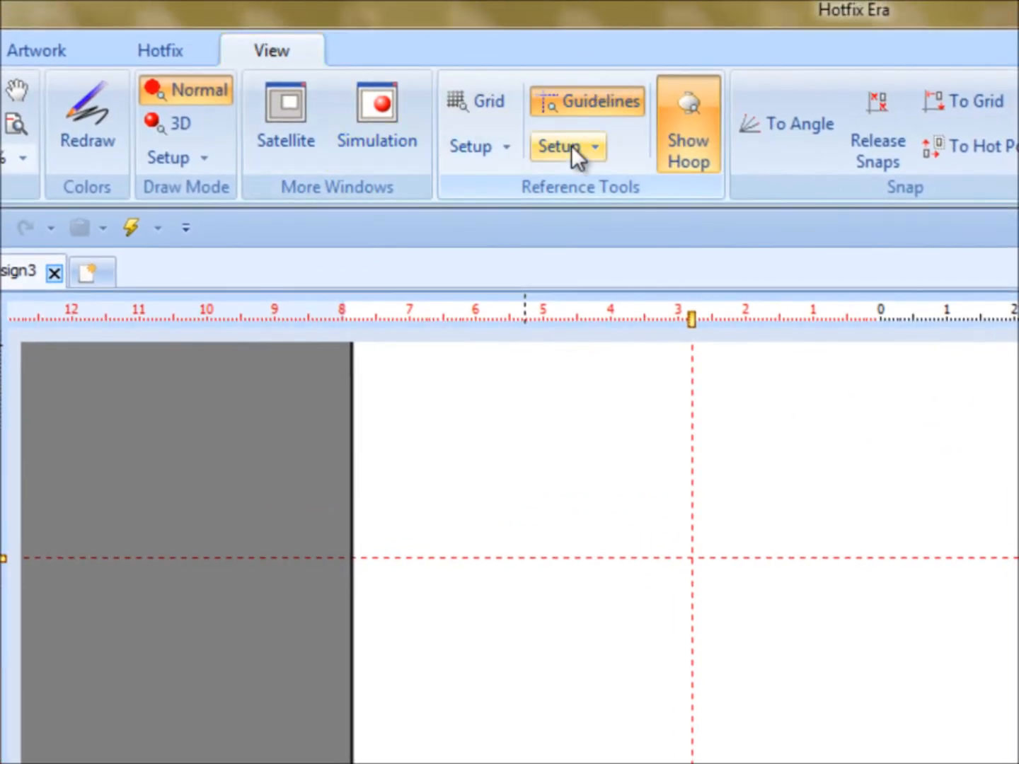
# In Guidelines Options, add a horizontal guide at 100 mm and a vertical guide at 50 mm, then apply.
pyautogui.click(567, 147)
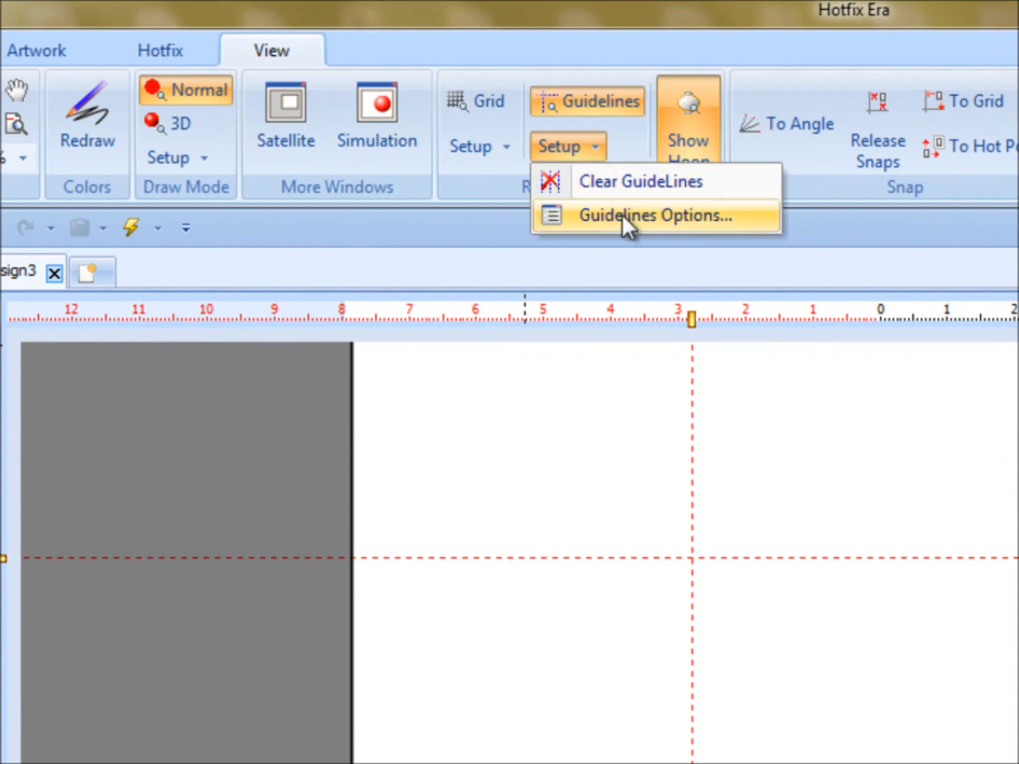
pyautogui.moveTo(652, 216)
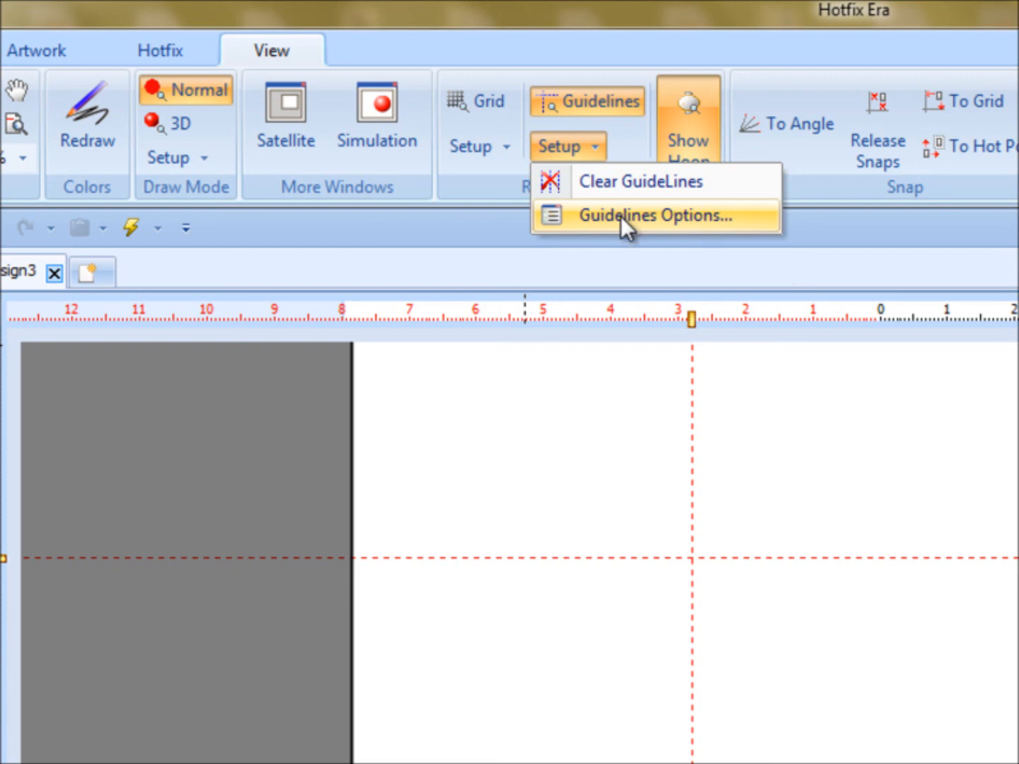
pyautogui.click(648, 216)
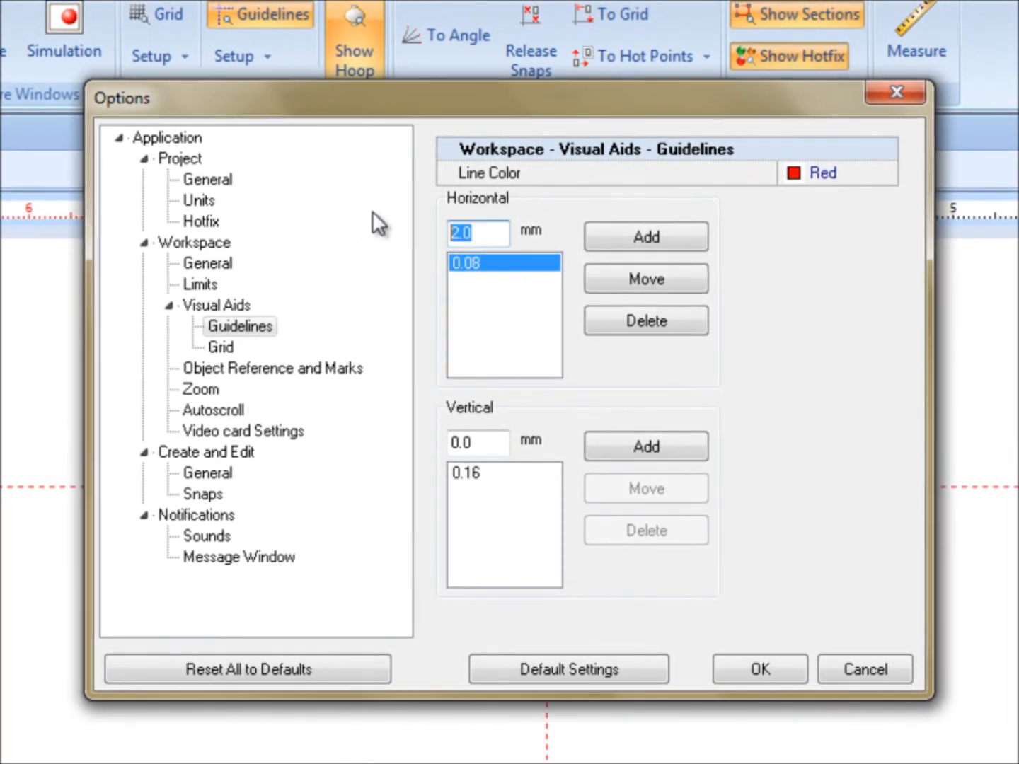
pyautogui.write('100')
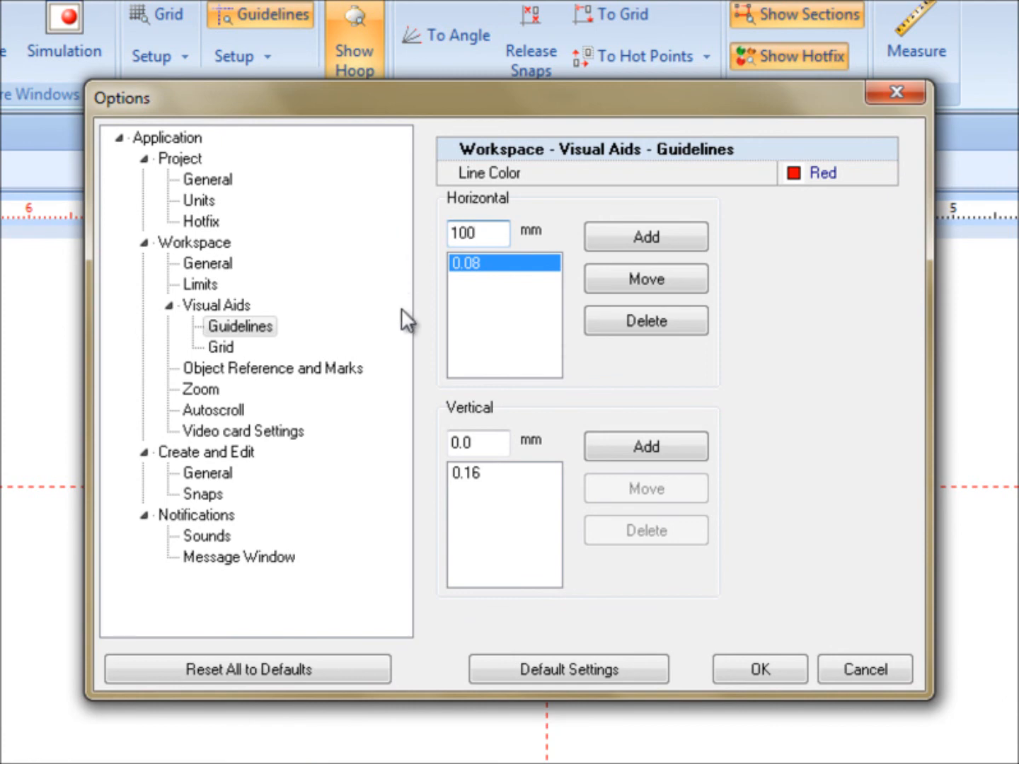
pyautogui.click(477, 443)
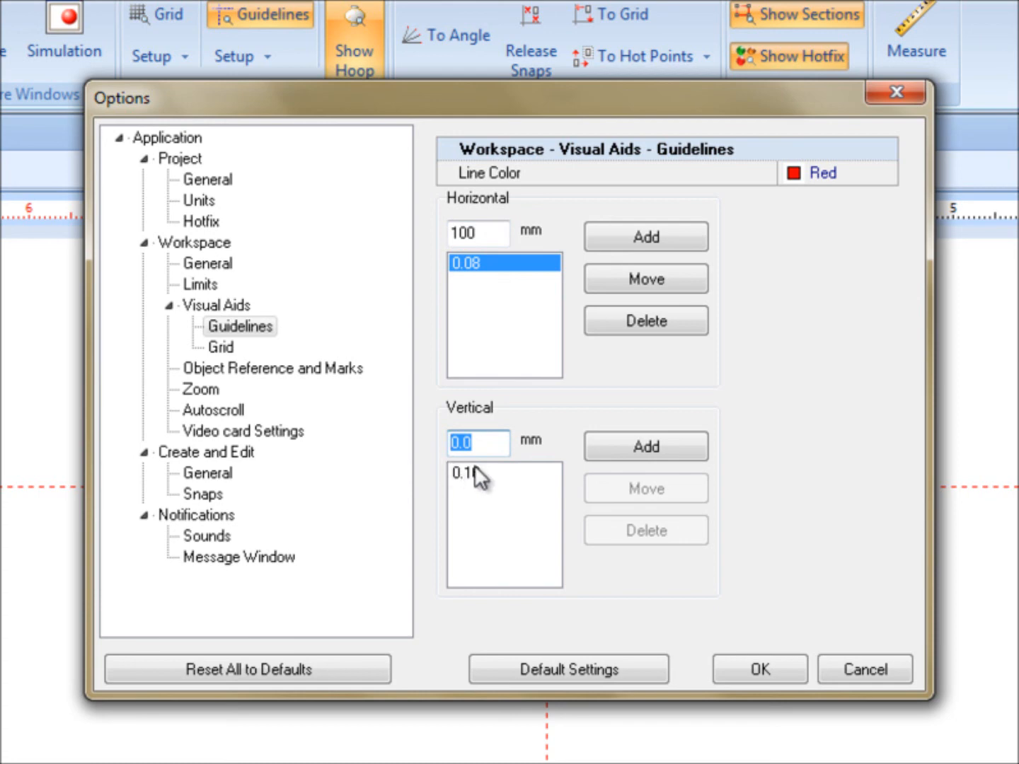
pyautogui.write('50')
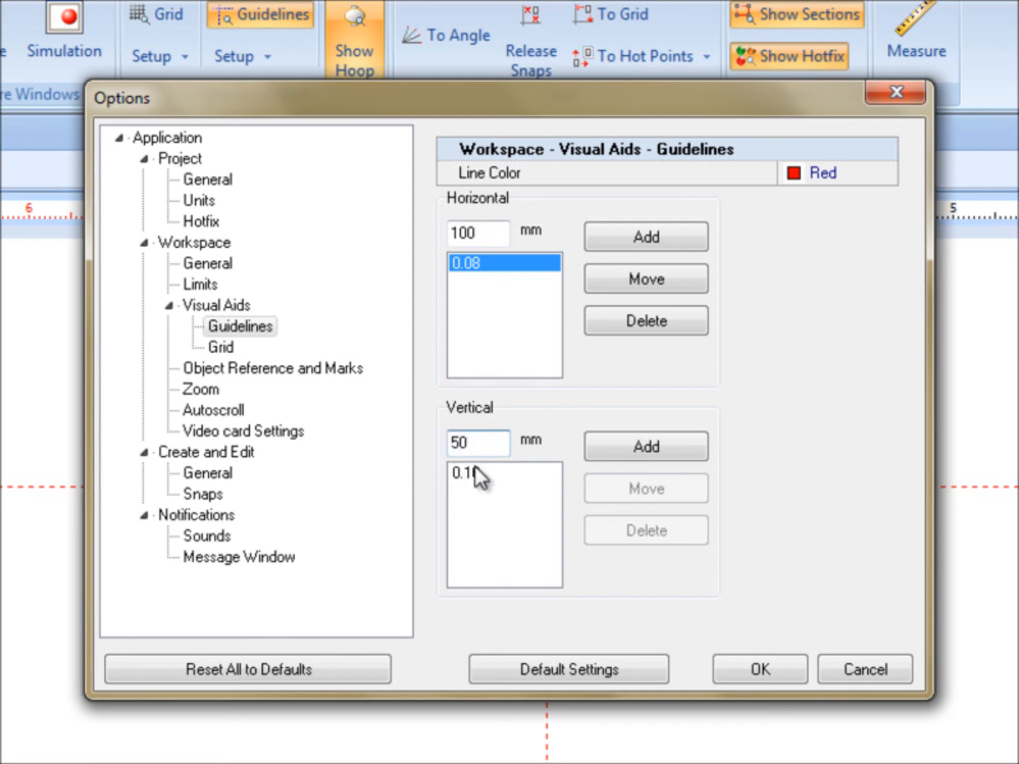
pyautogui.click(645, 446)
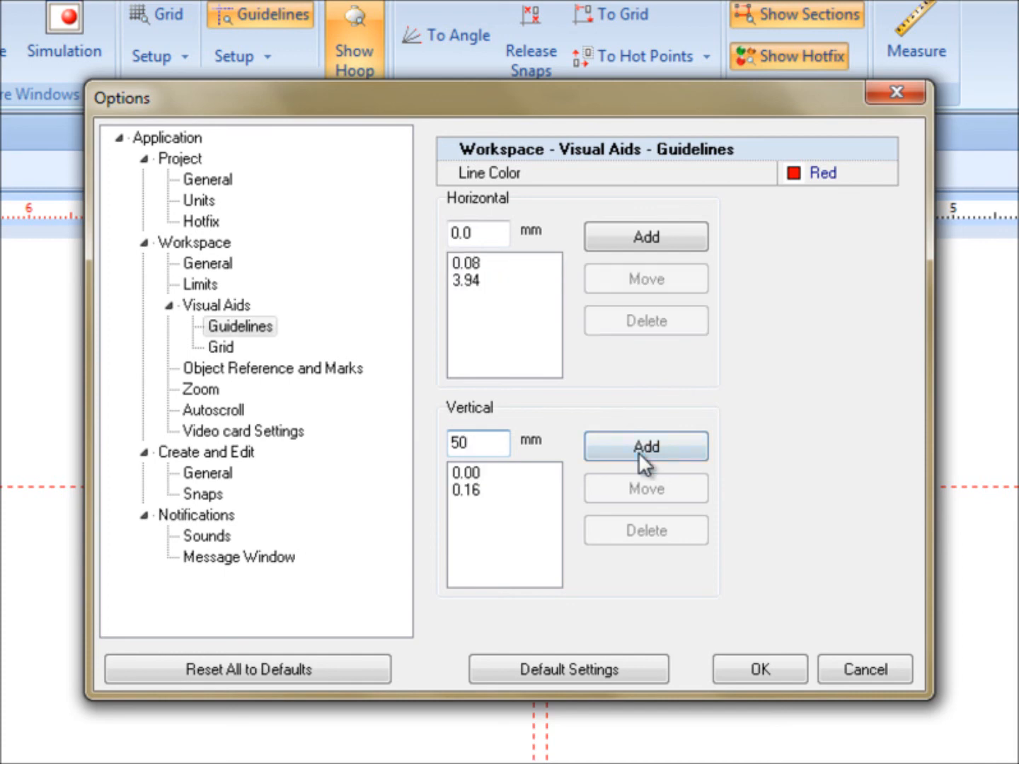
pyautogui.click(646, 447)
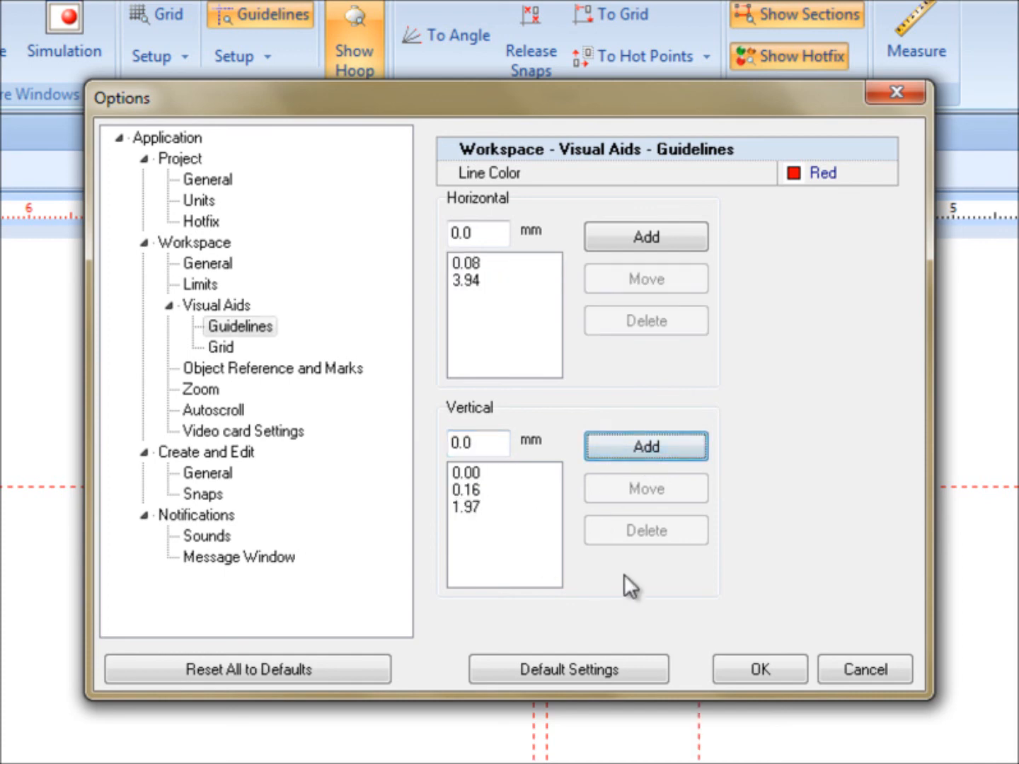
pyautogui.click(758, 668)
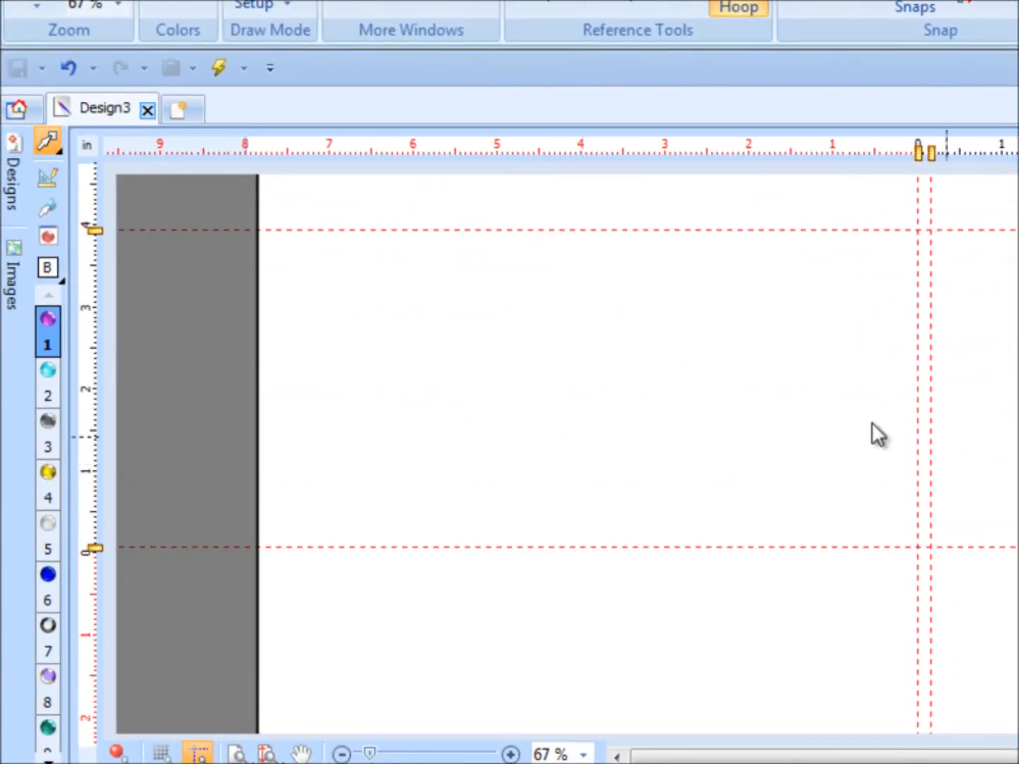
pyautogui.moveTo(790, 297)
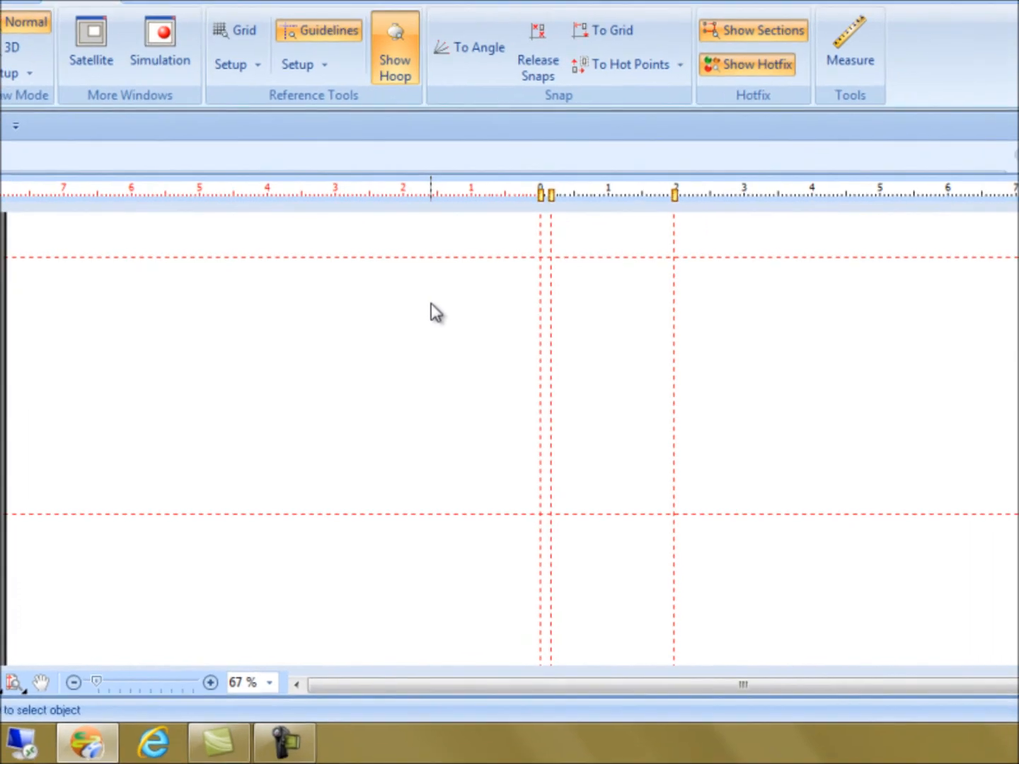
# Choose Clear GuideLines from Guidelines Setup to remove every red guide.
pyautogui.click(300, 66)
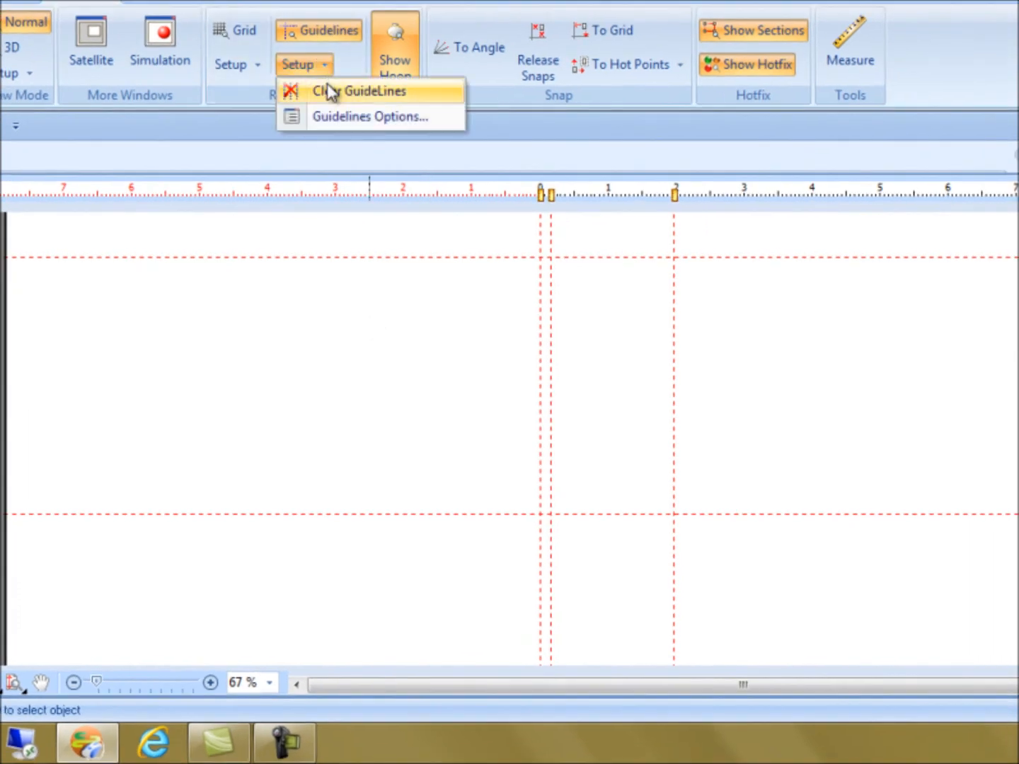